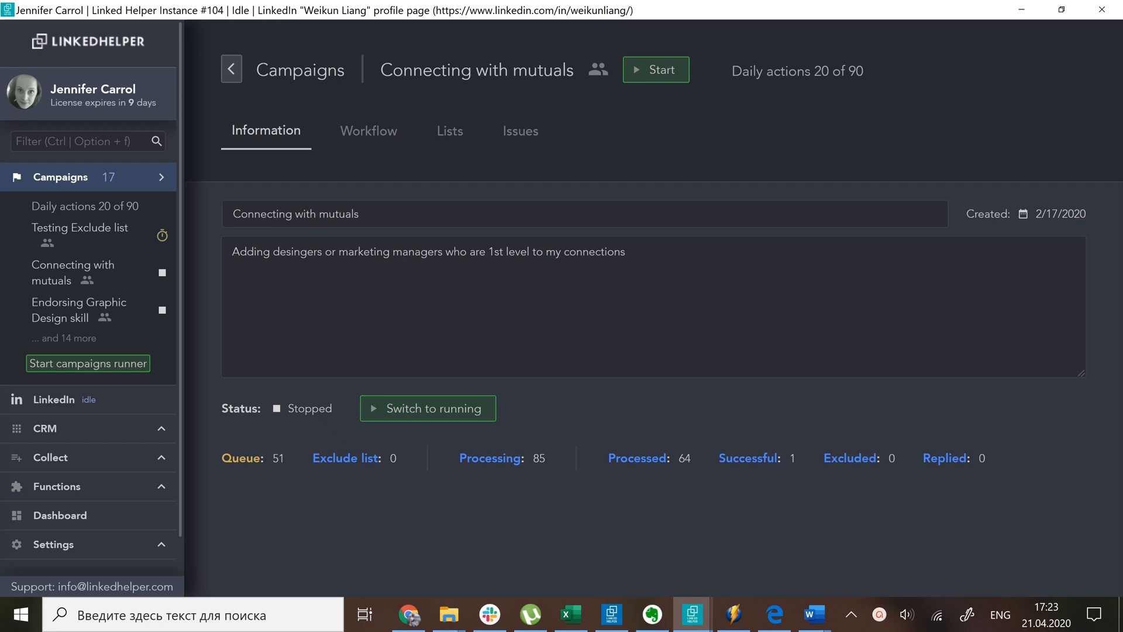
Step: Review the Connecting with mutuals campaign's Lists and Workflow, then return to the Campaigns overview
click(449, 130)
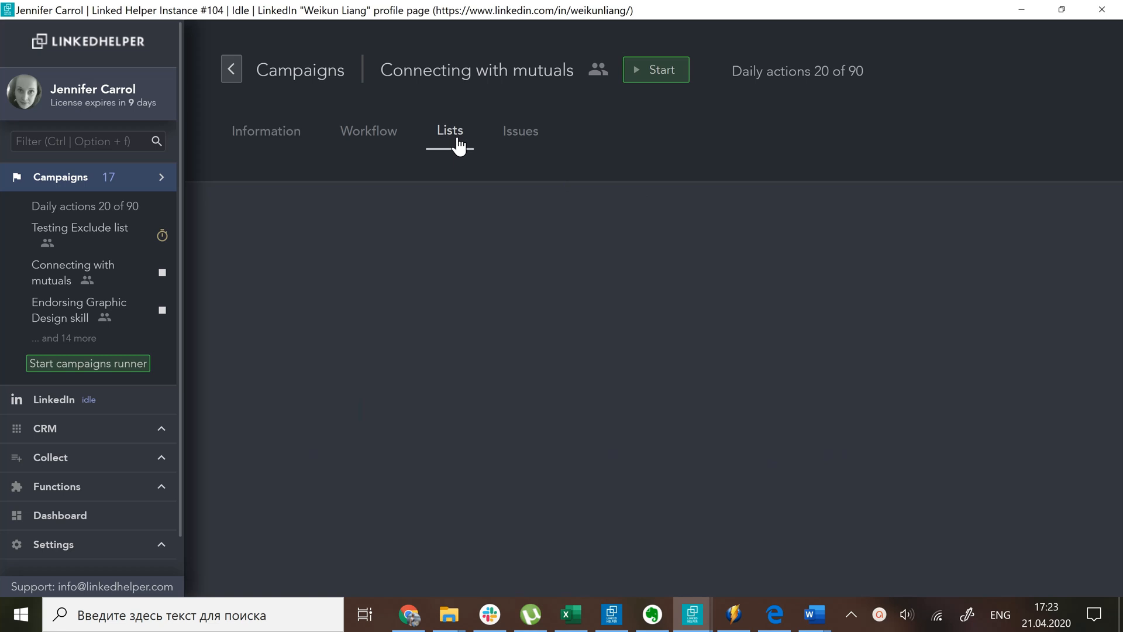
click(449, 130)
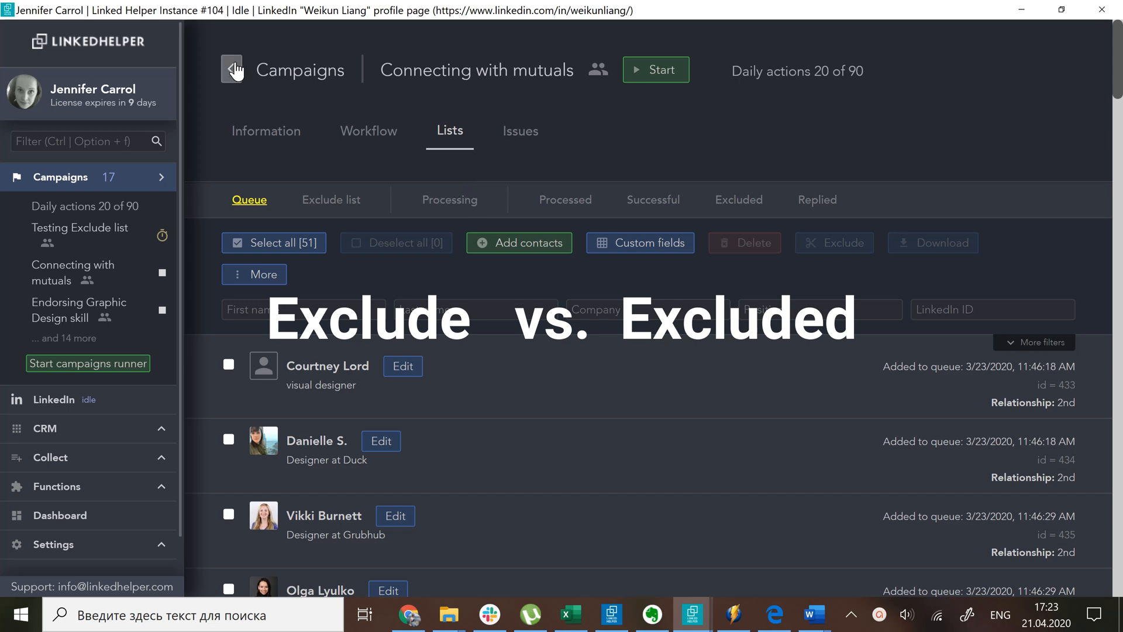
click(369, 129)
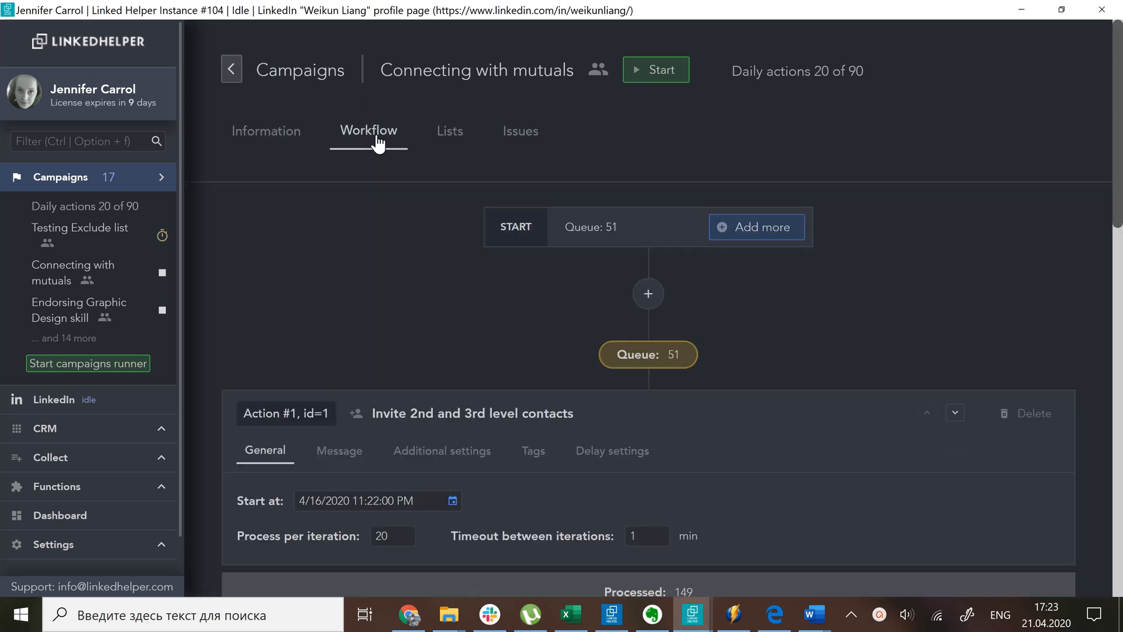
scroll(down, 3)
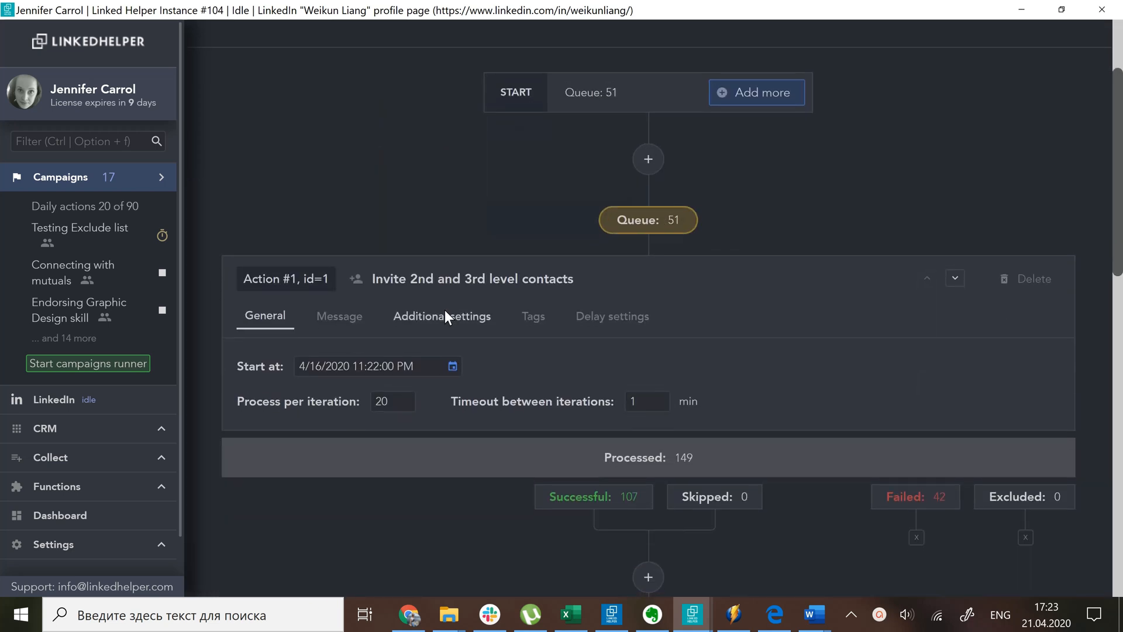
click(647, 220)
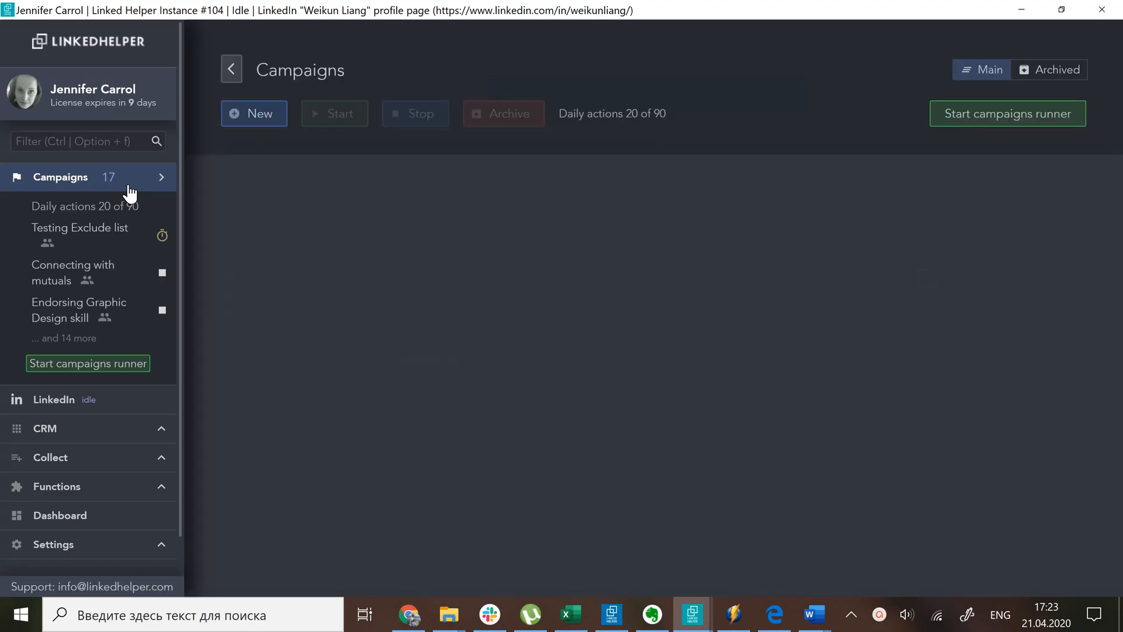
Step: Create a new People campaign named 'Interaction designer'
click(253, 114)
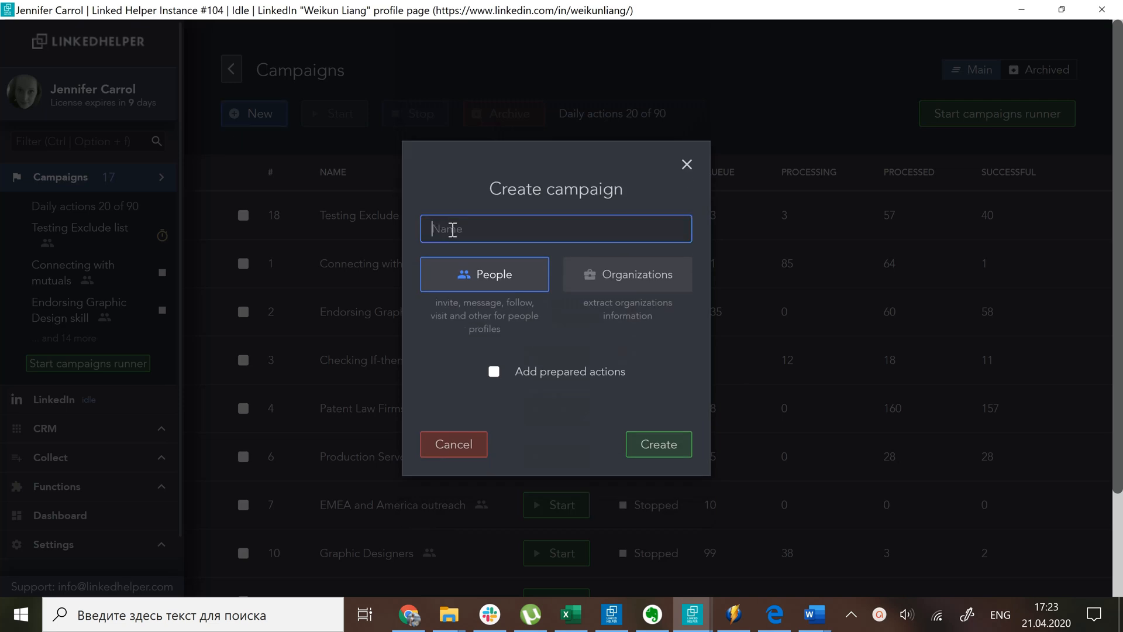
text(Interaction designer)
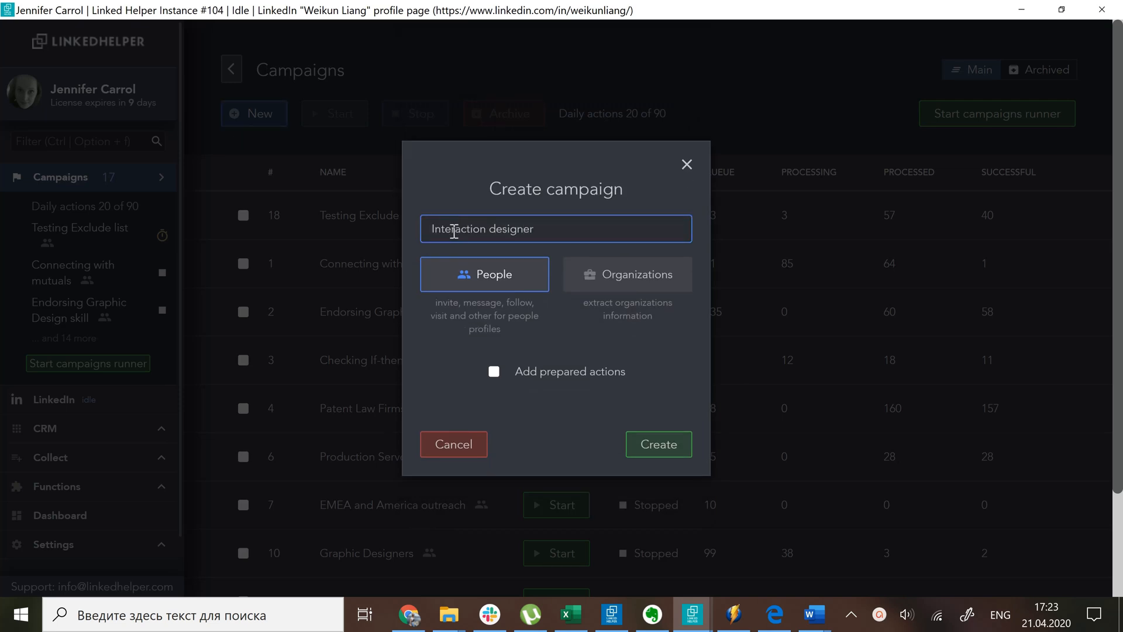
click(656, 445)
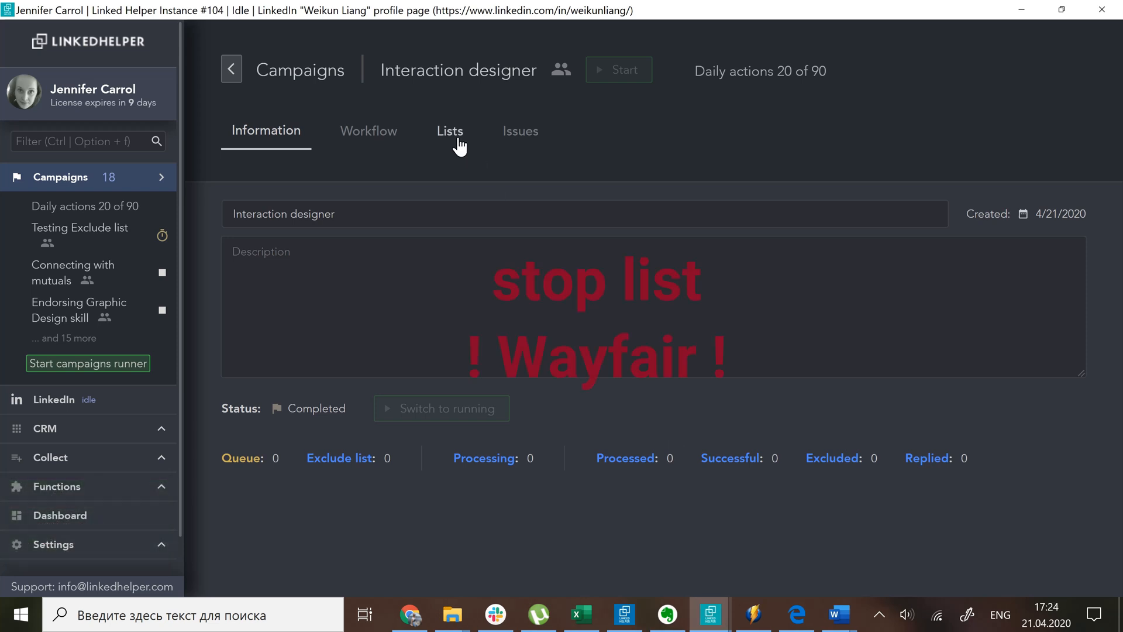
Step: Check the new campaign's empty Lists, Workflow and Information pages with zero counts
click(449, 130)
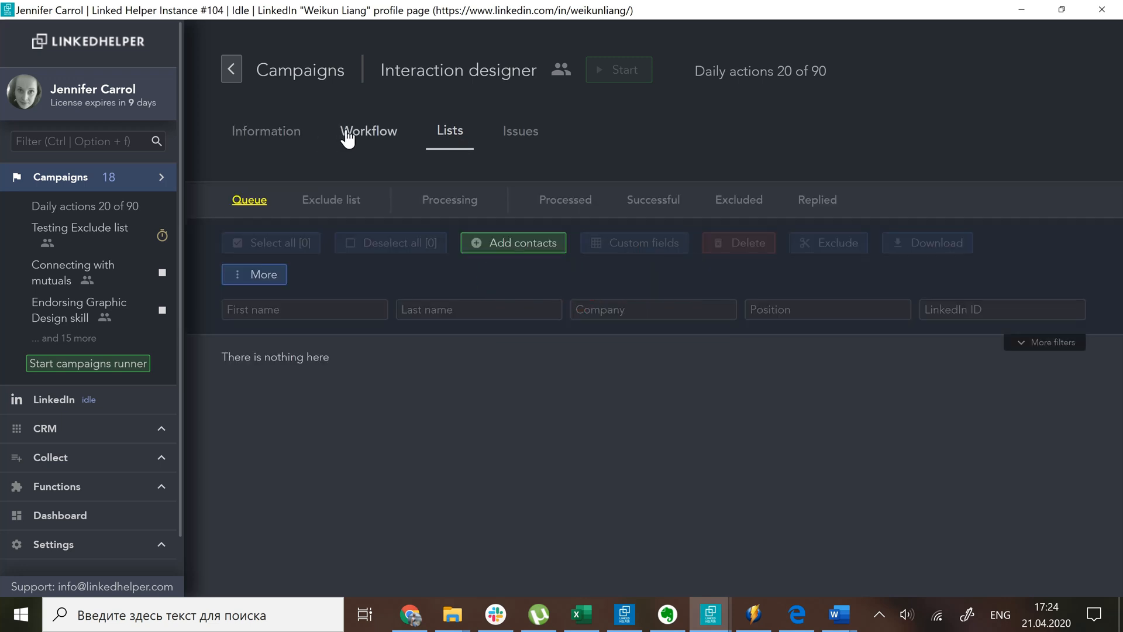
click(367, 130)
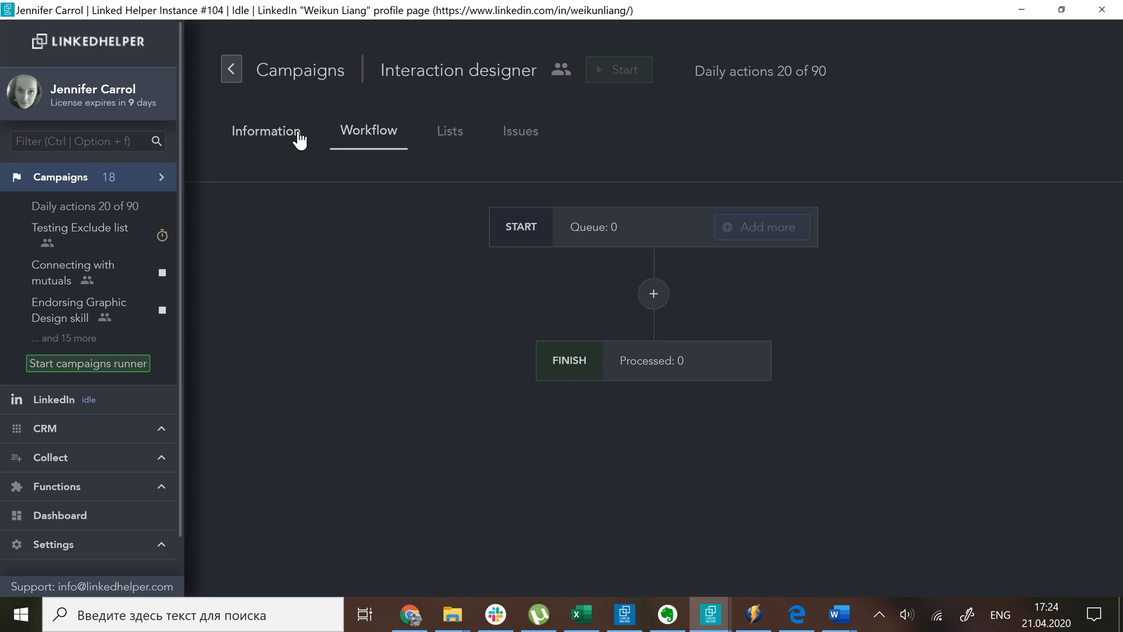
click(265, 131)
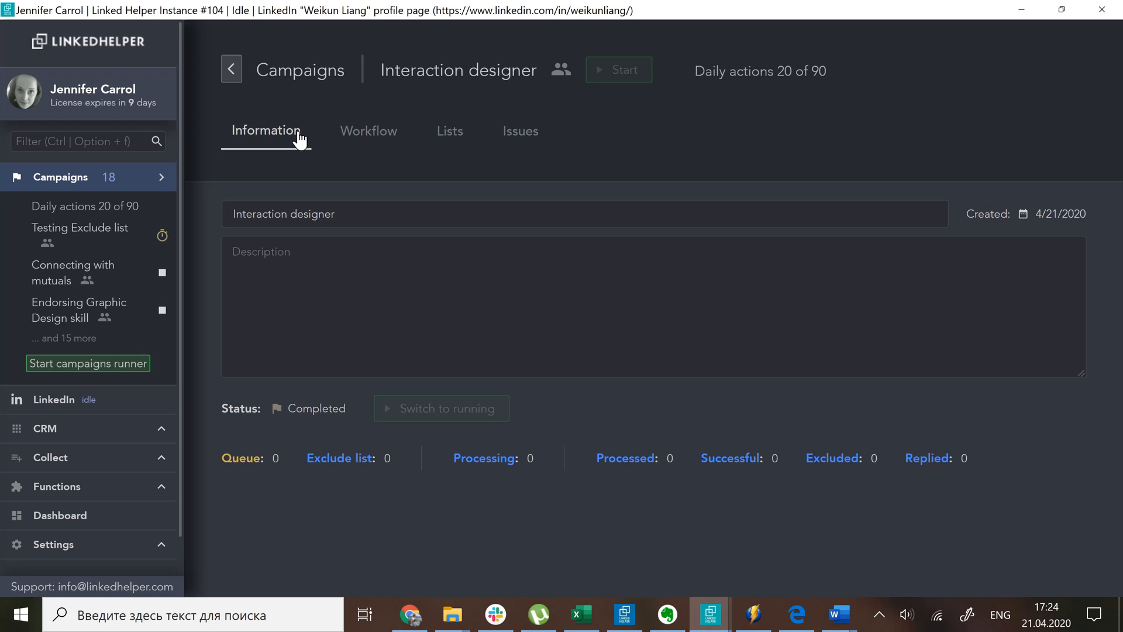
mouse_move(315, 151)
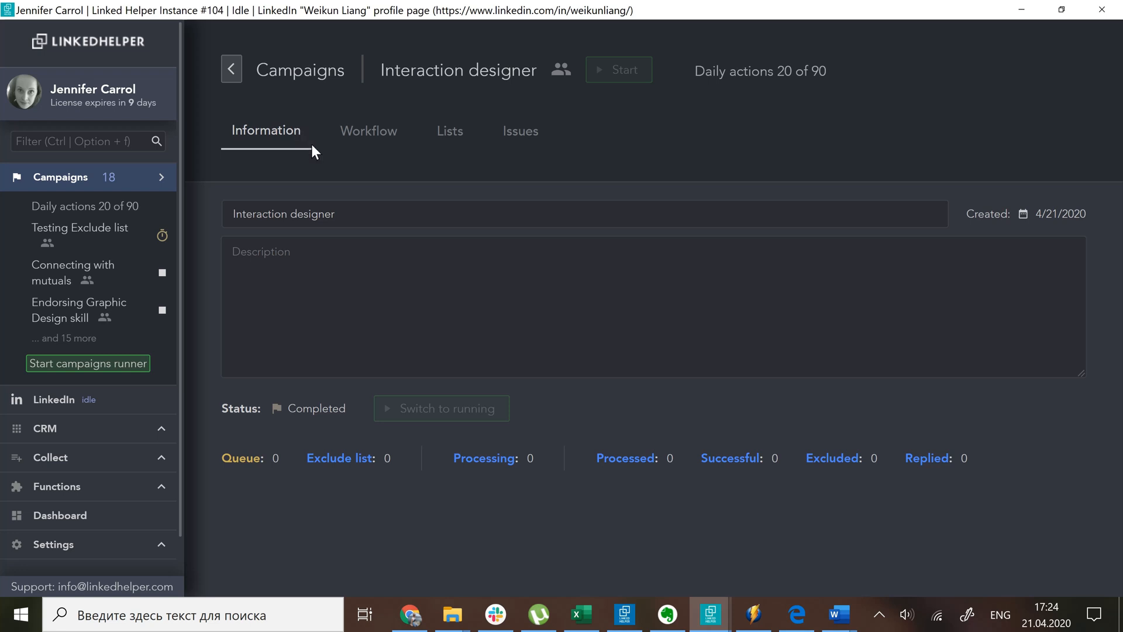
Step: Start adding contacts to the Interaction designer exclude list from a LinkedIn search page
click(450, 131)
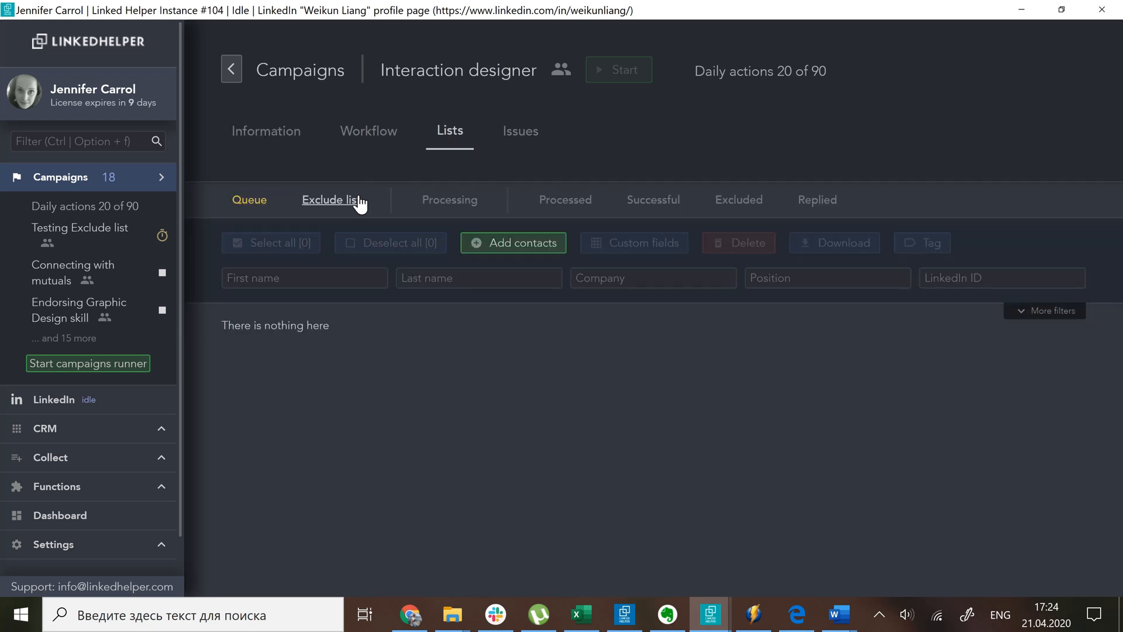
click(330, 199)
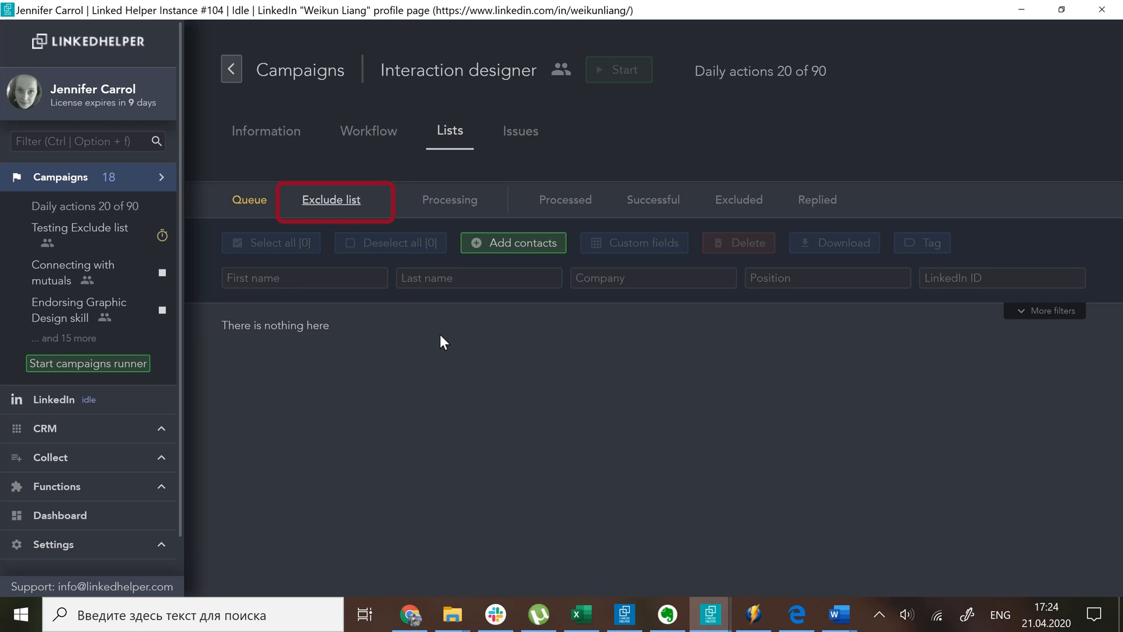
click(512, 242)
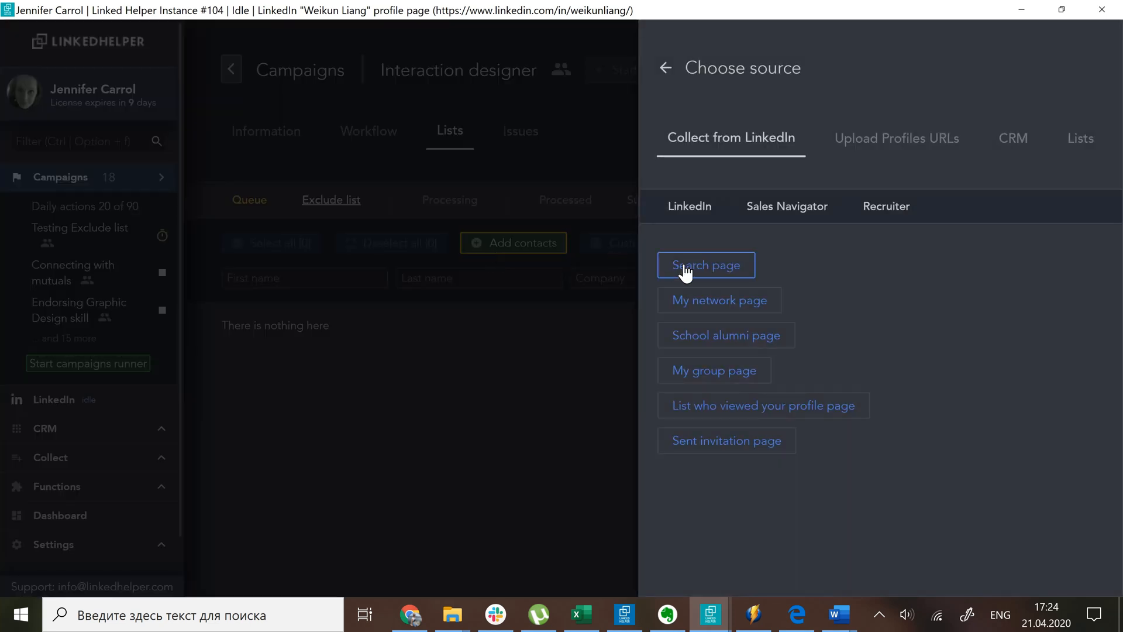
click(706, 266)
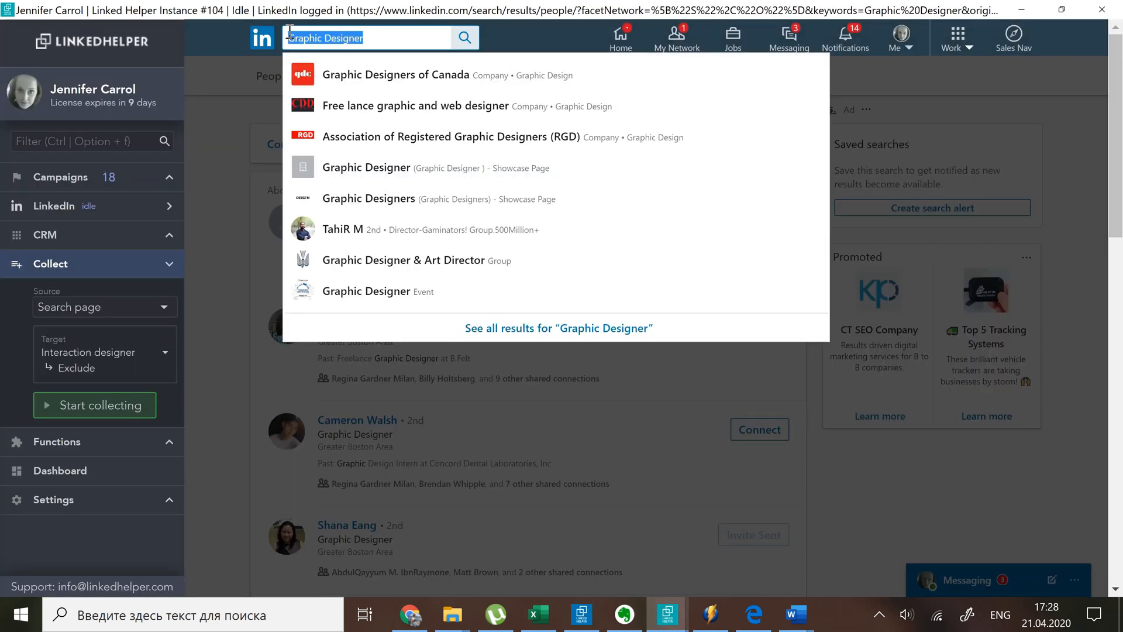
Step: Search LinkedIn for 'Software Engineer' filtered to current company Wayfair
text(Softwa)
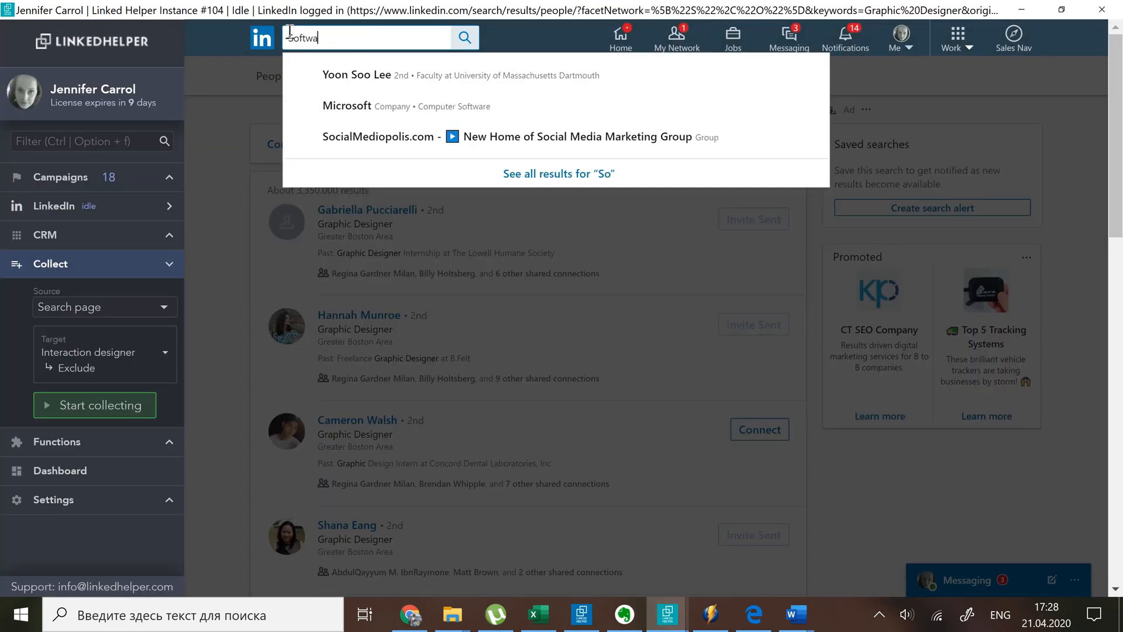
text(Software Engineer)
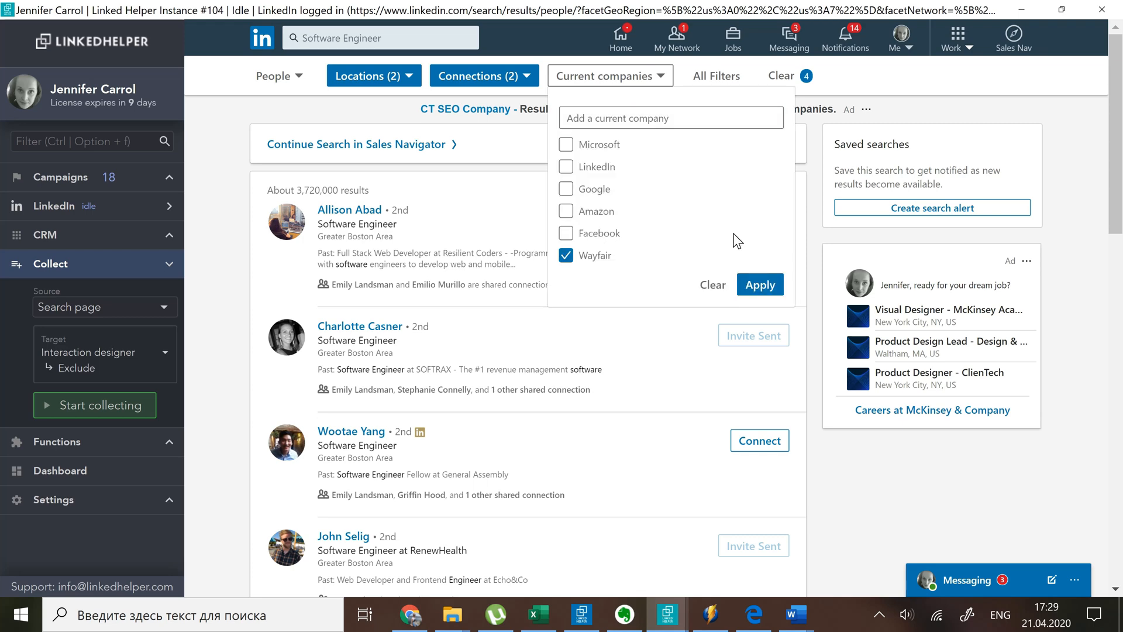
click(759, 284)
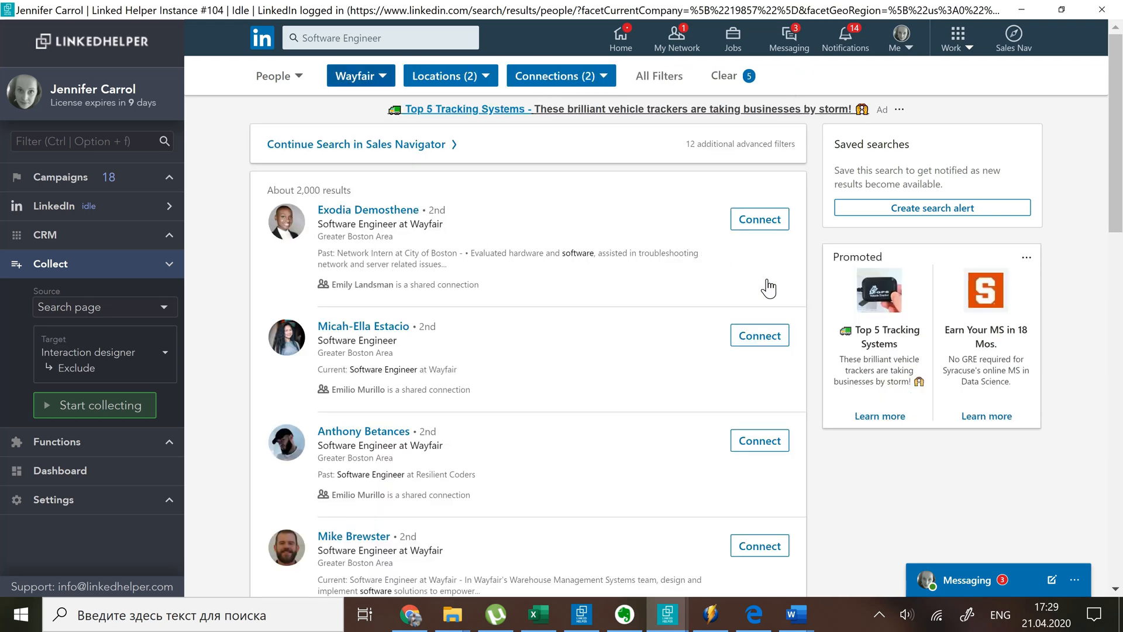
Step: Collect 30 Wayfair profiles into the exclude list, stop collecting, and view the campaign's lists
click(95, 405)
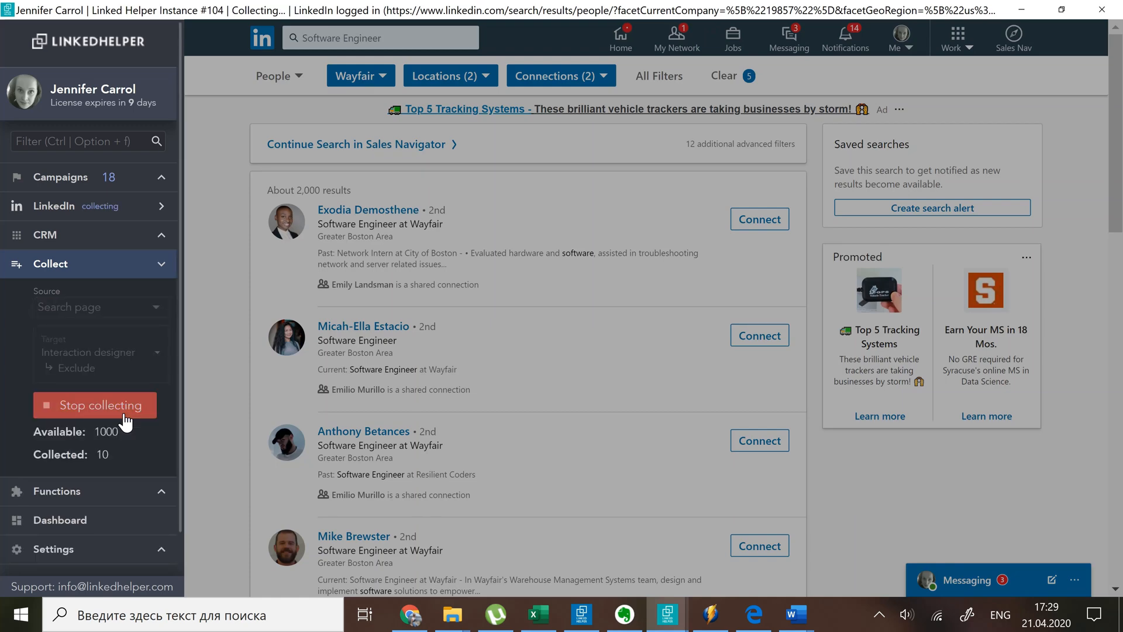
scroll(down, 3)
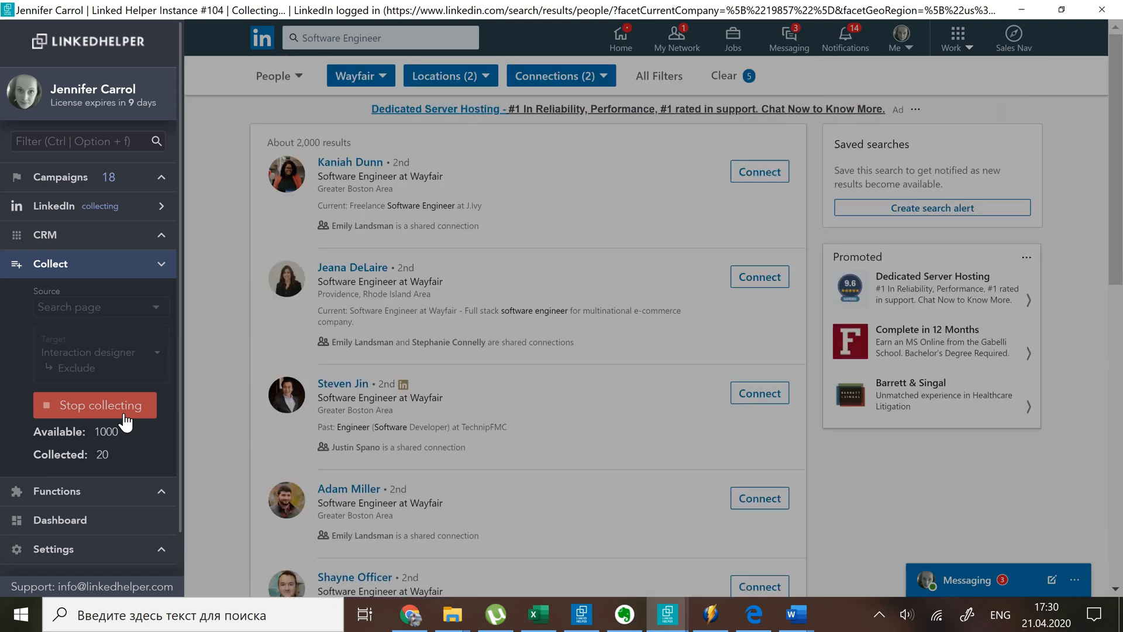
scroll(down, 3)
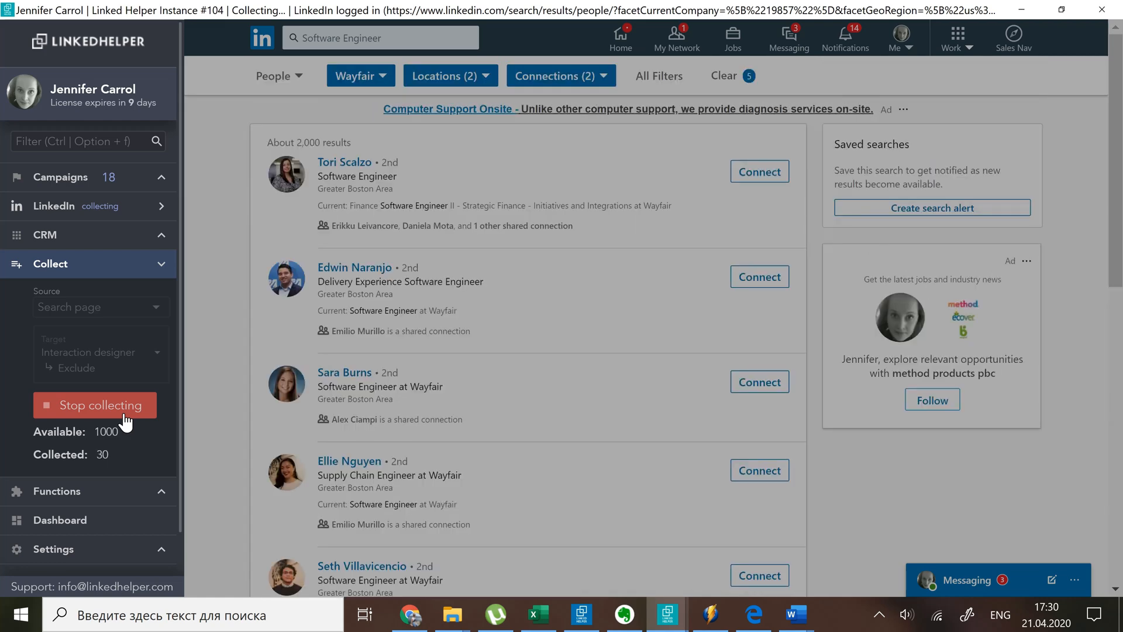
click(95, 405)
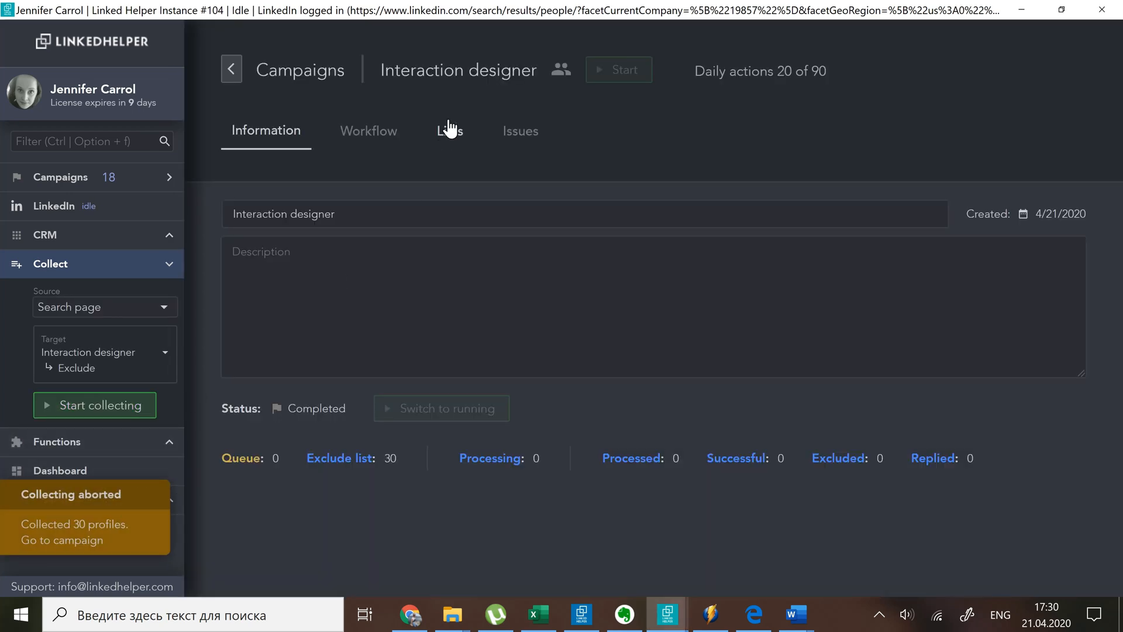
click(450, 130)
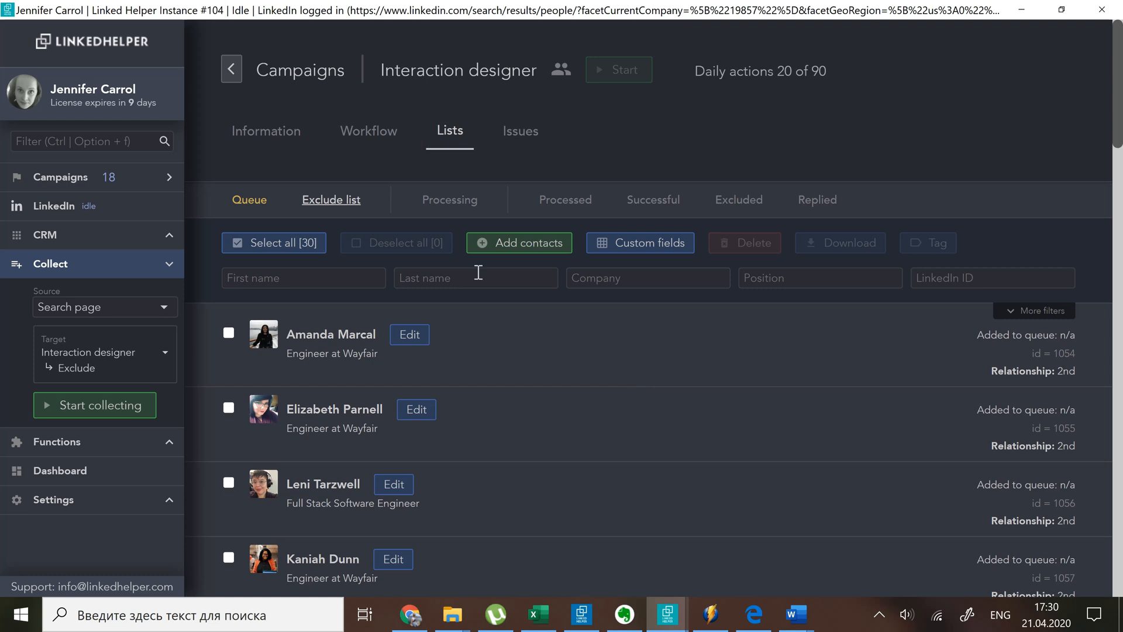
Step: Add a Visit and extract profiles action with a 5-minute iteration timeout and start adding contacts to its queue
click(368, 130)
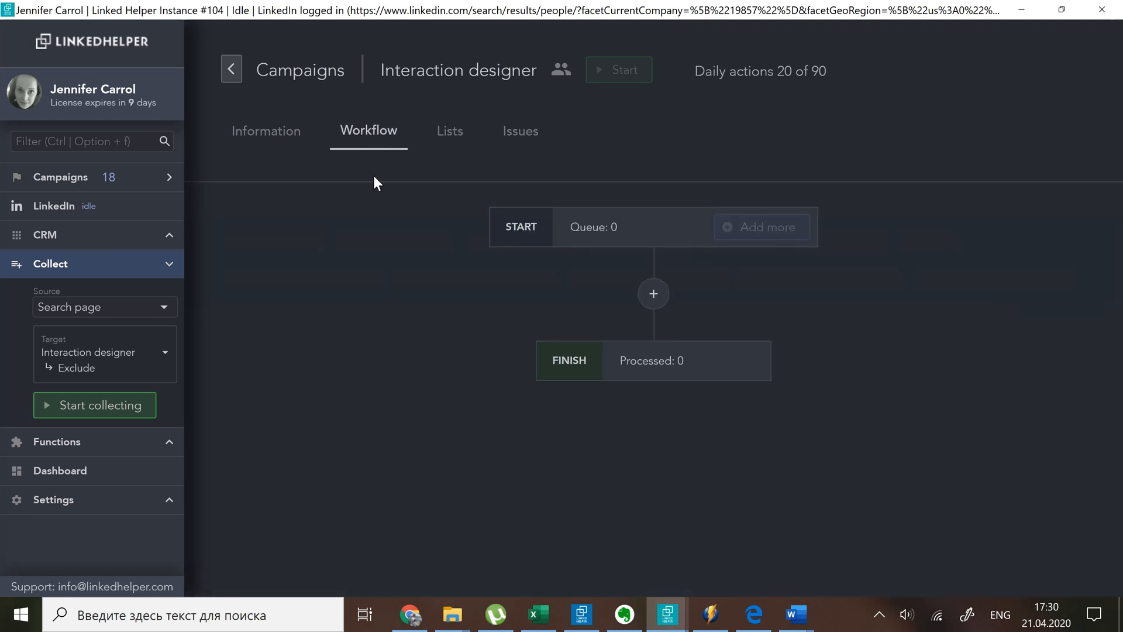
click(653, 293)
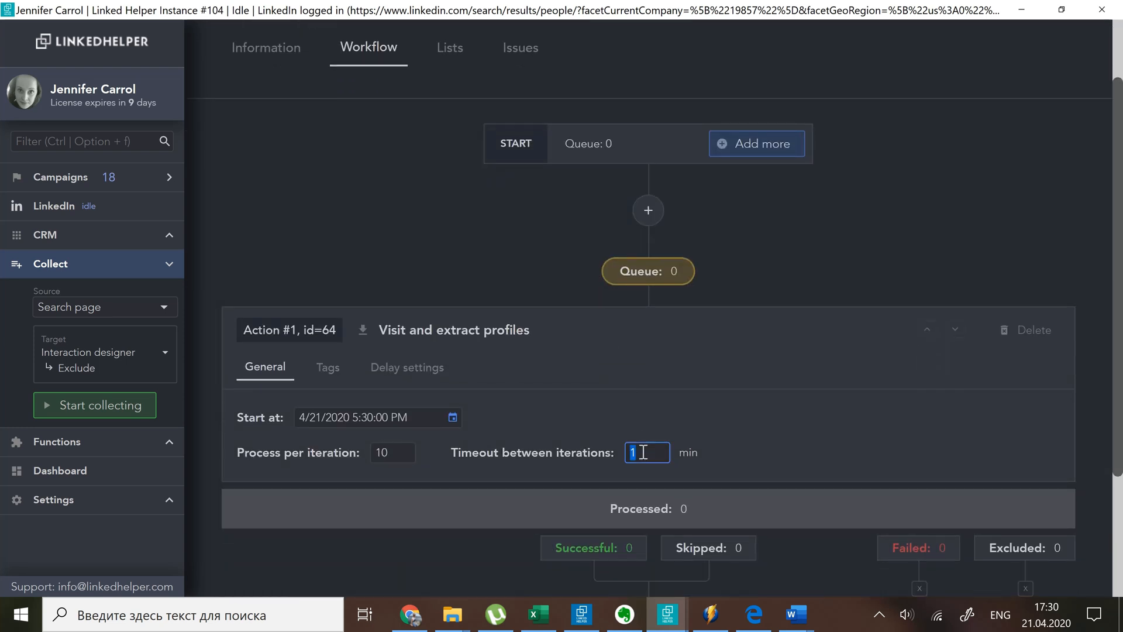
text(5)
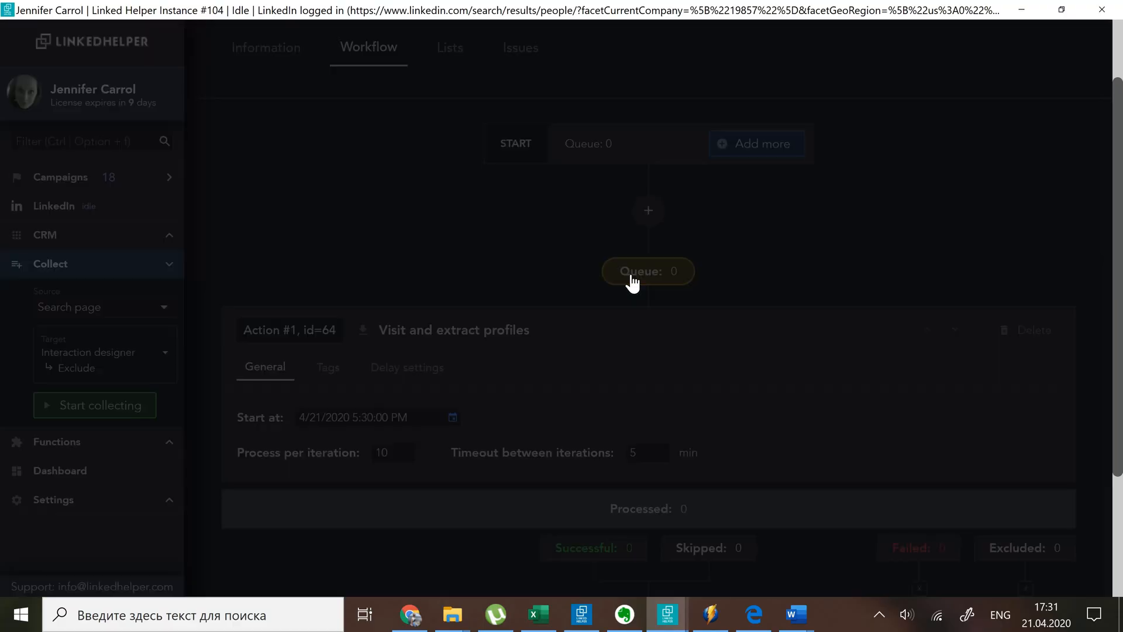
click(647, 270)
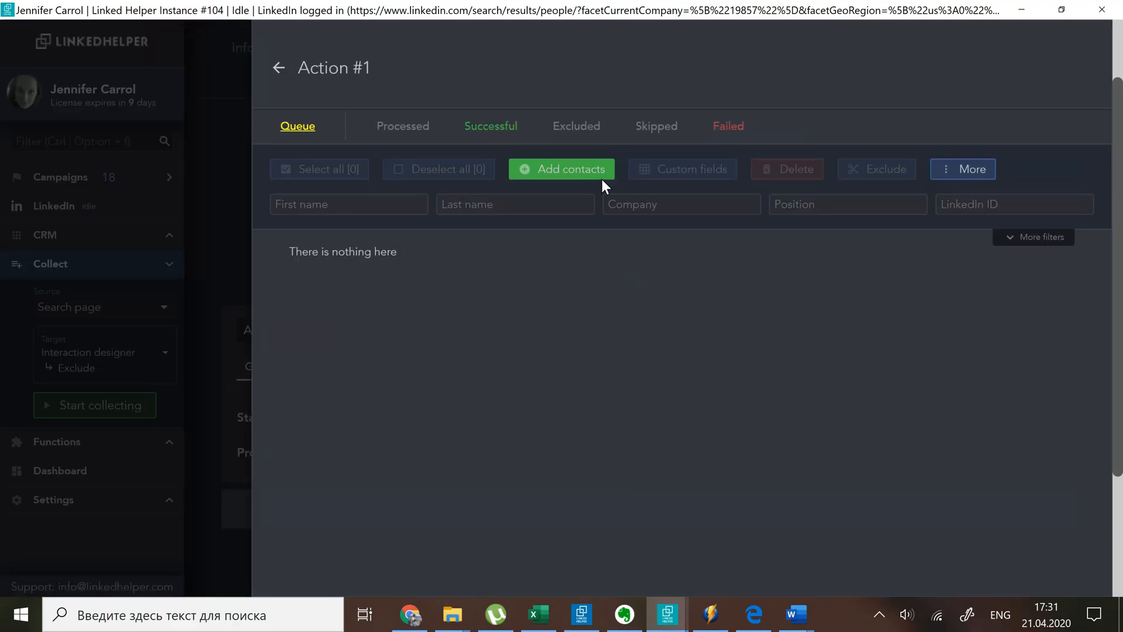
click(561, 168)
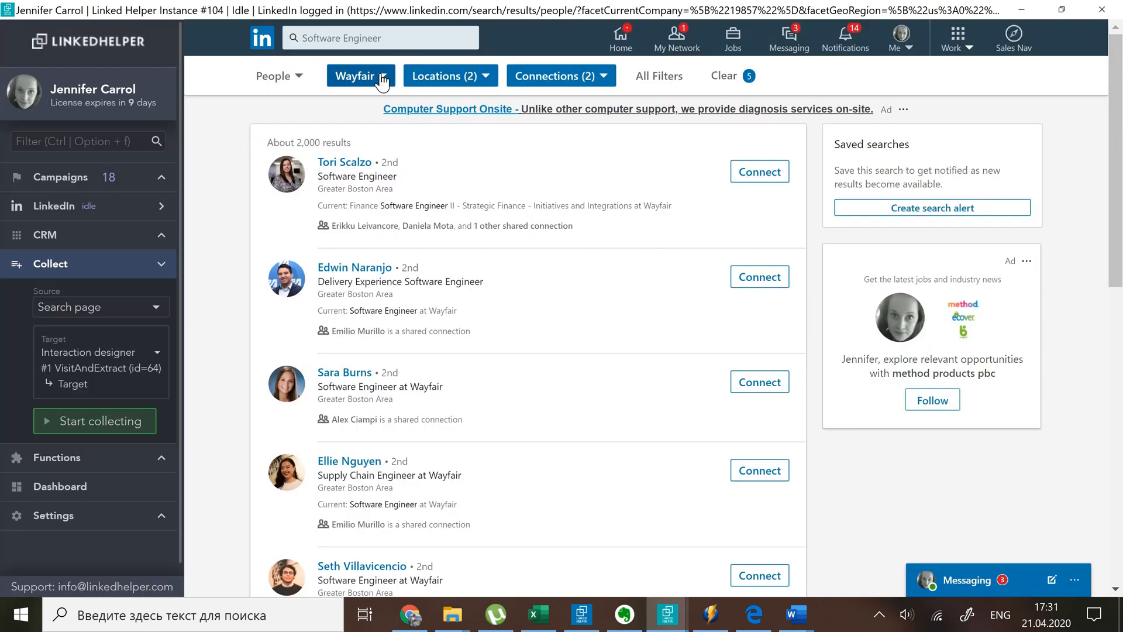
Step: Remove the Wayfair company filter and collect the unfiltered search into the queue, skipping excluded contacts
click(361, 75)
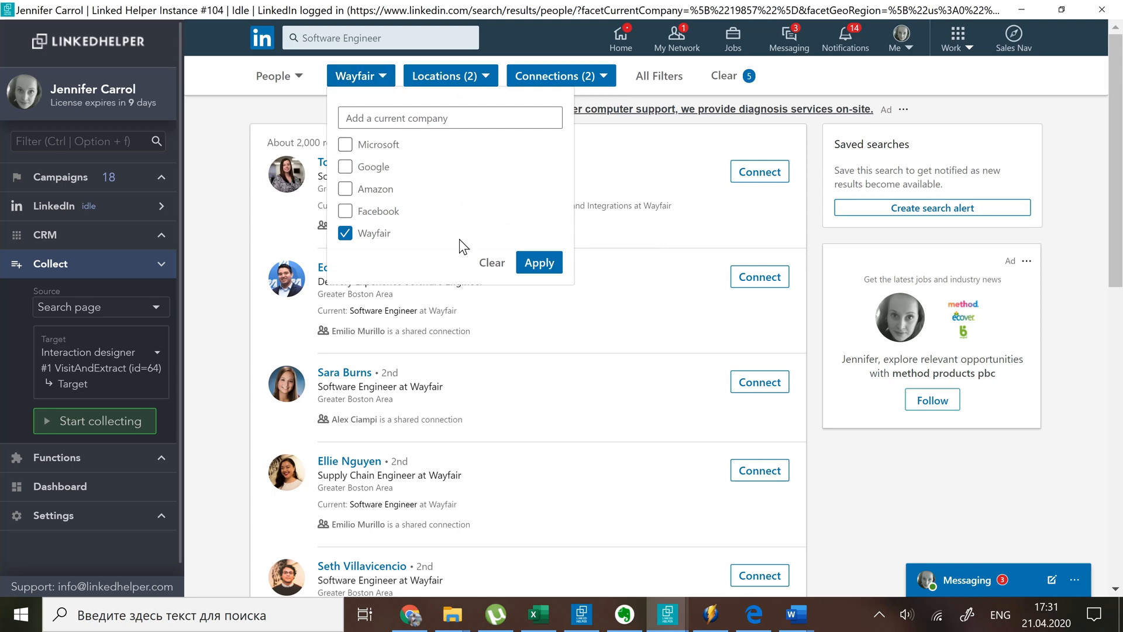
click(538, 263)
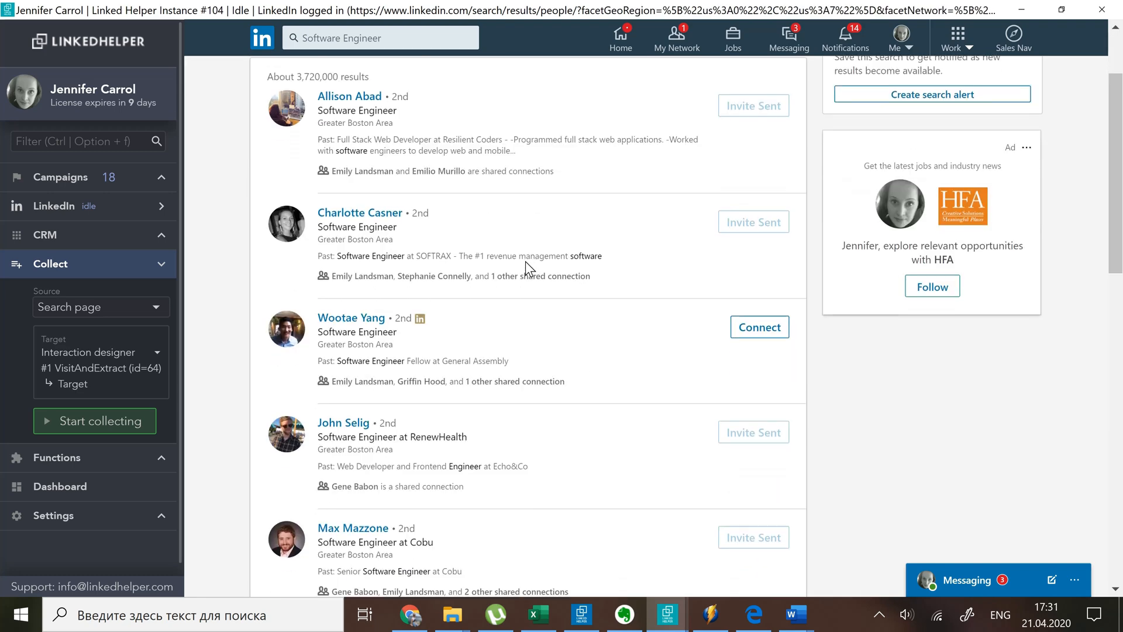
scroll(down, 3)
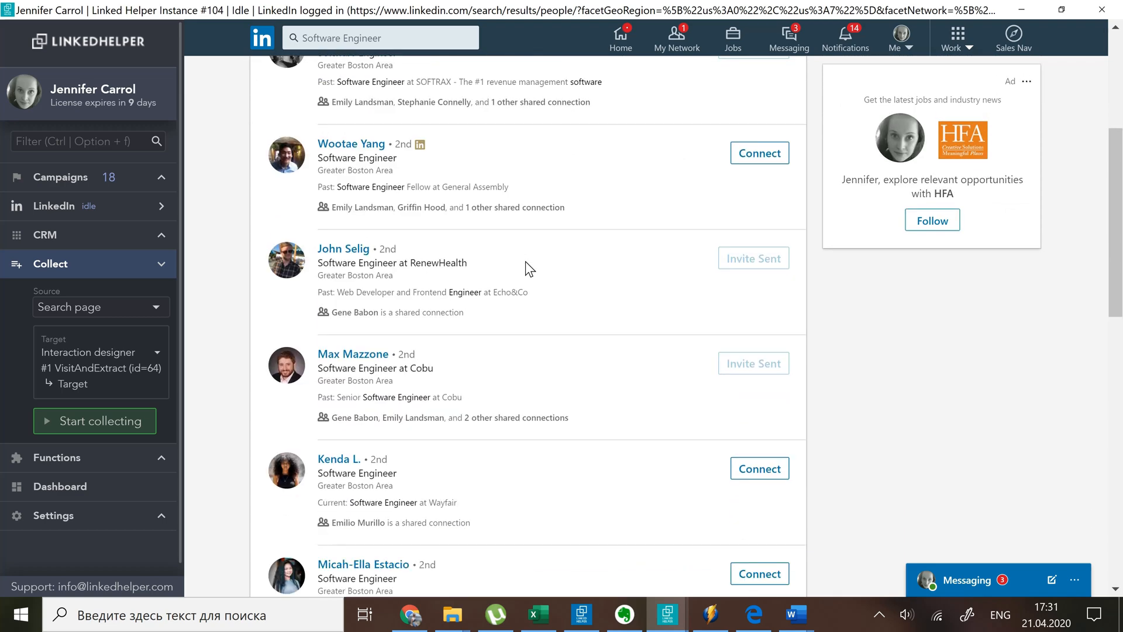
scroll(down, 3)
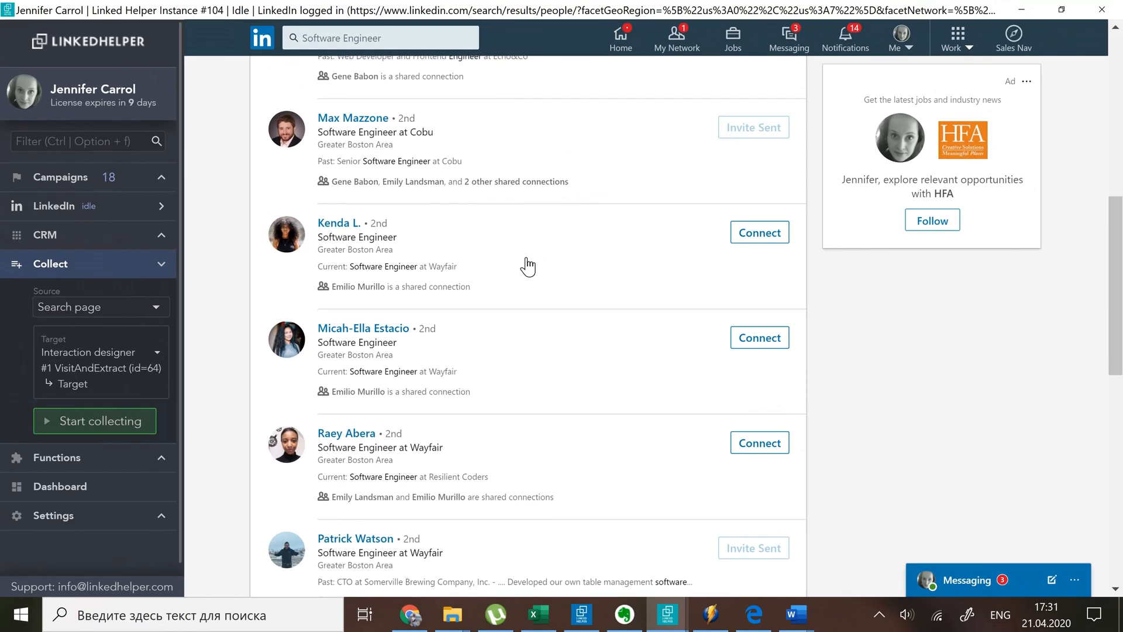
click(94, 421)
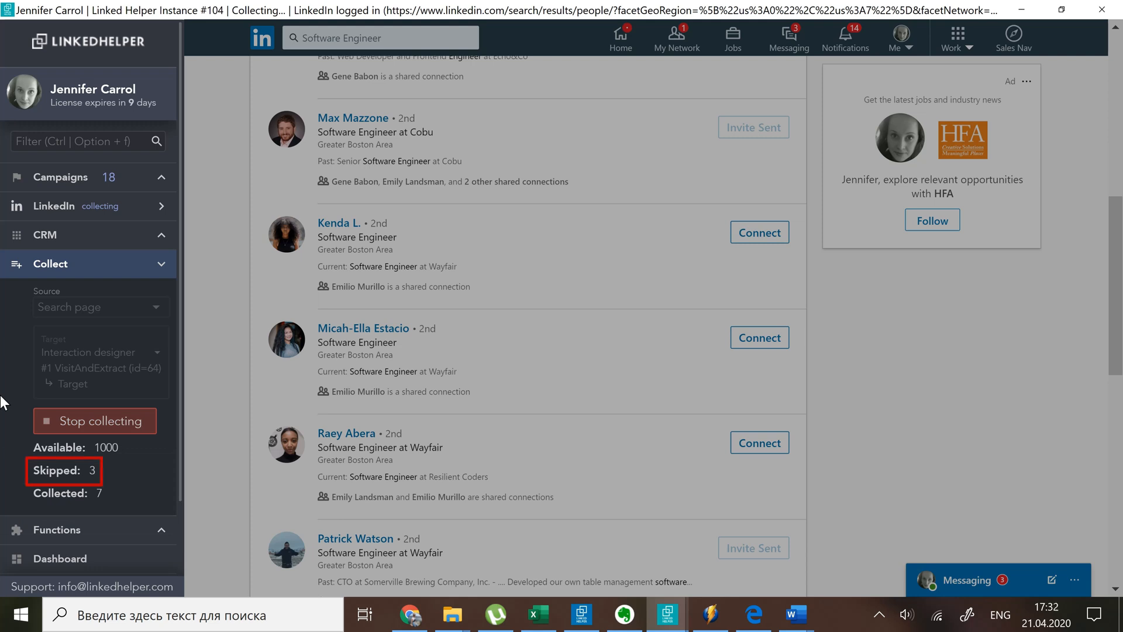
scroll(down, 3)
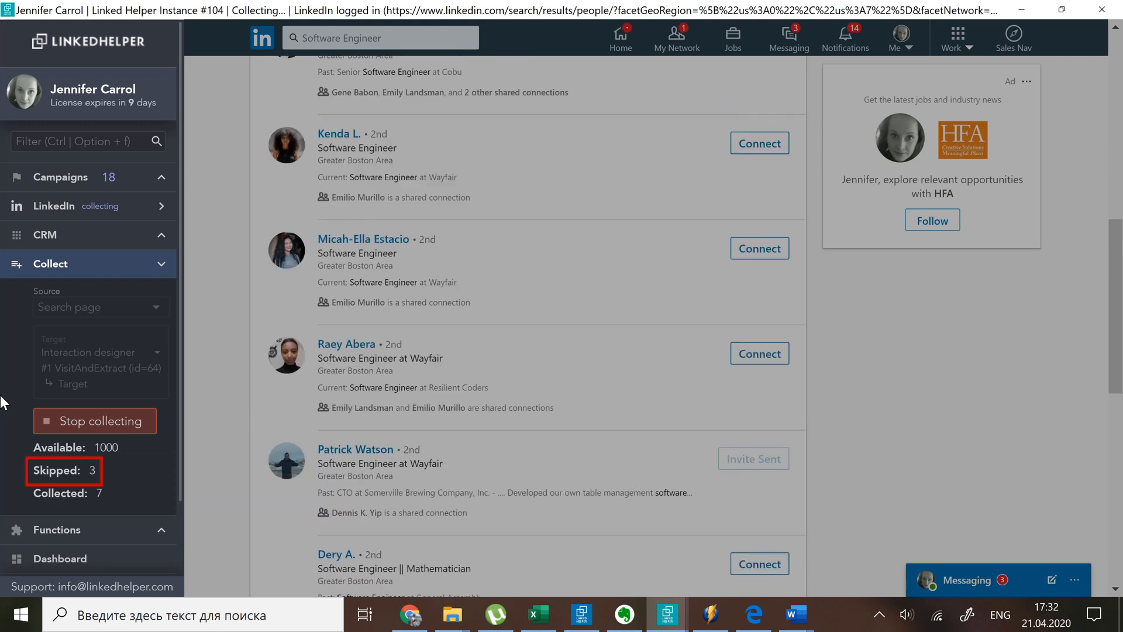
scroll(down, 3)
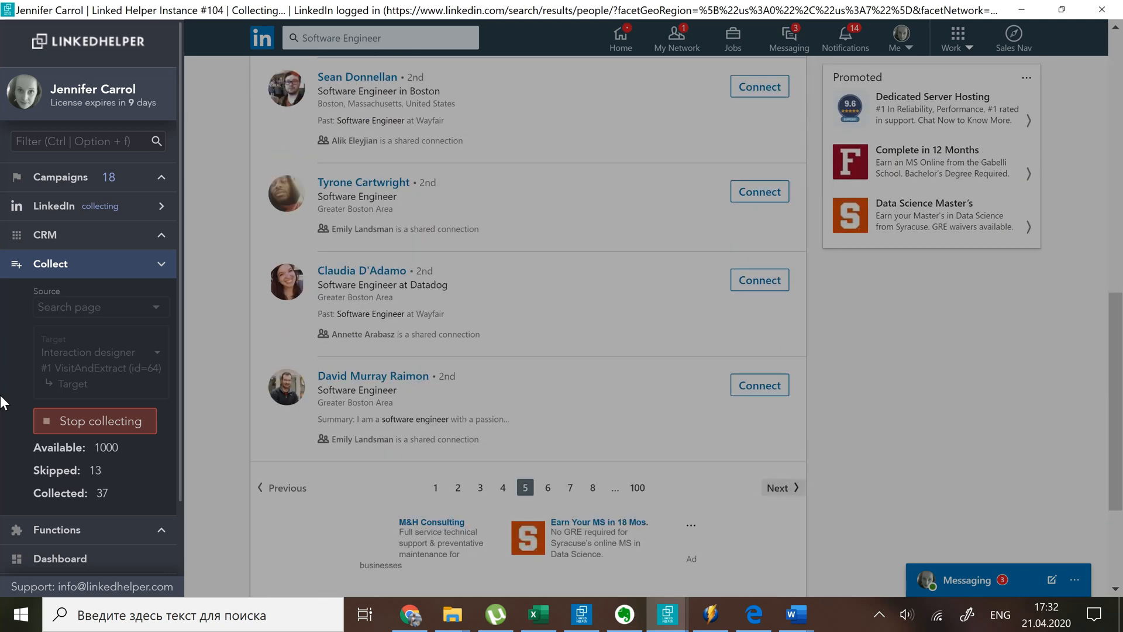
click(95, 420)
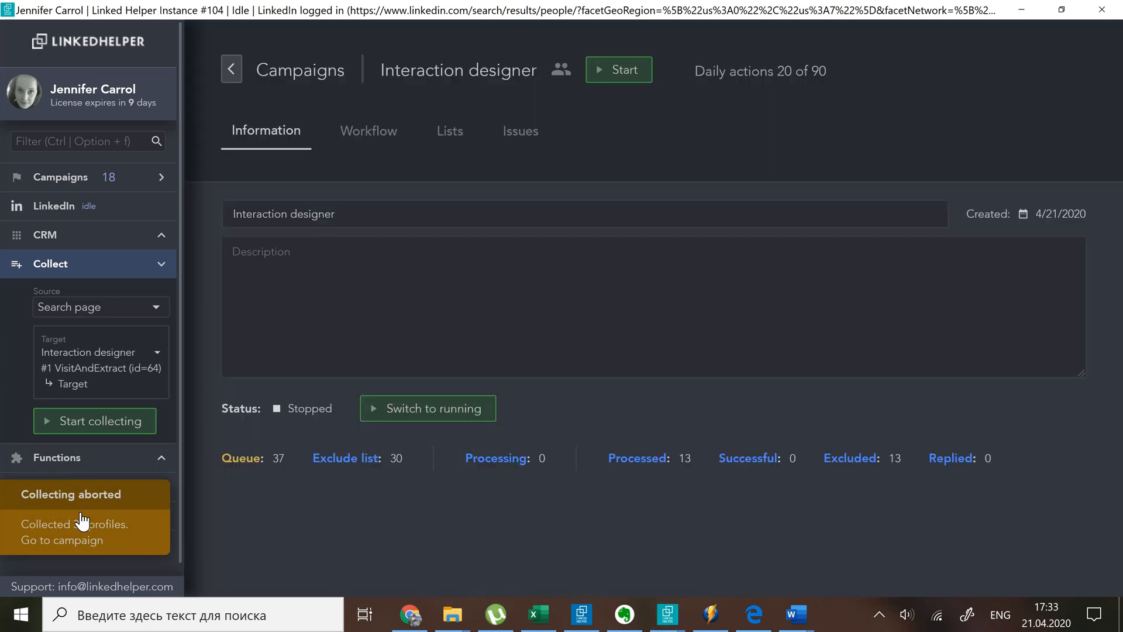
click(369, 130)
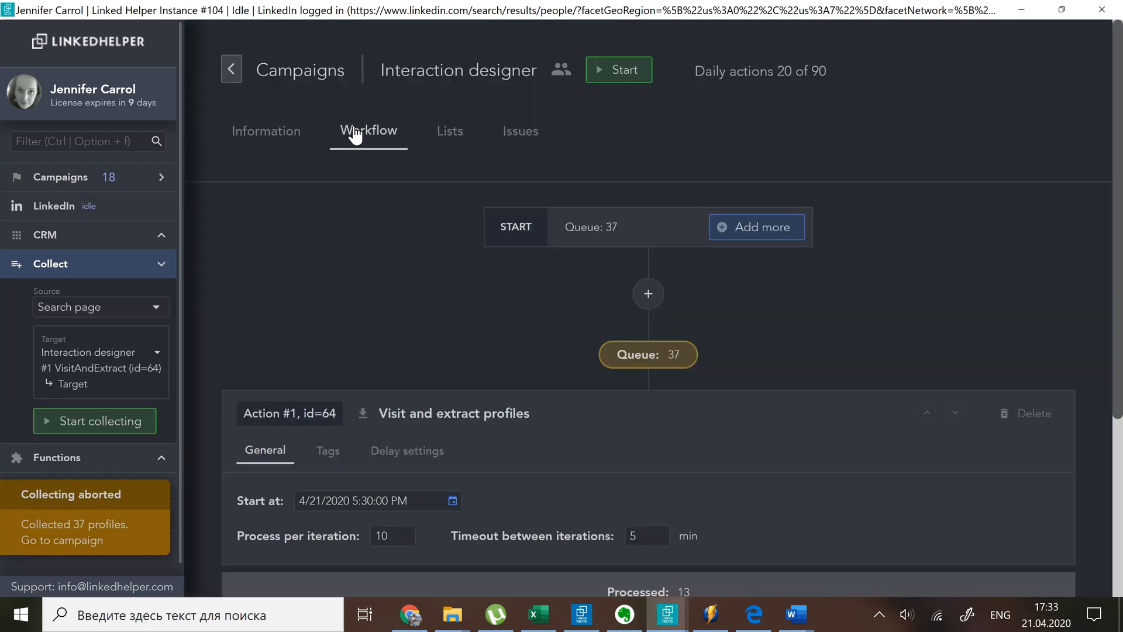
click(266, 131)
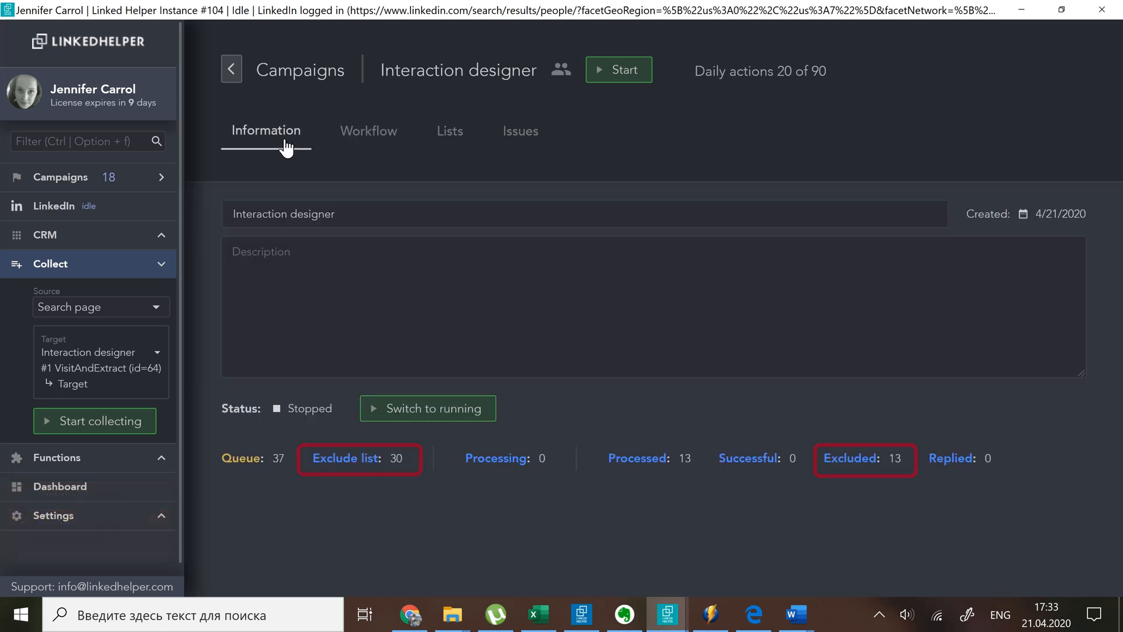
click(369, 131)
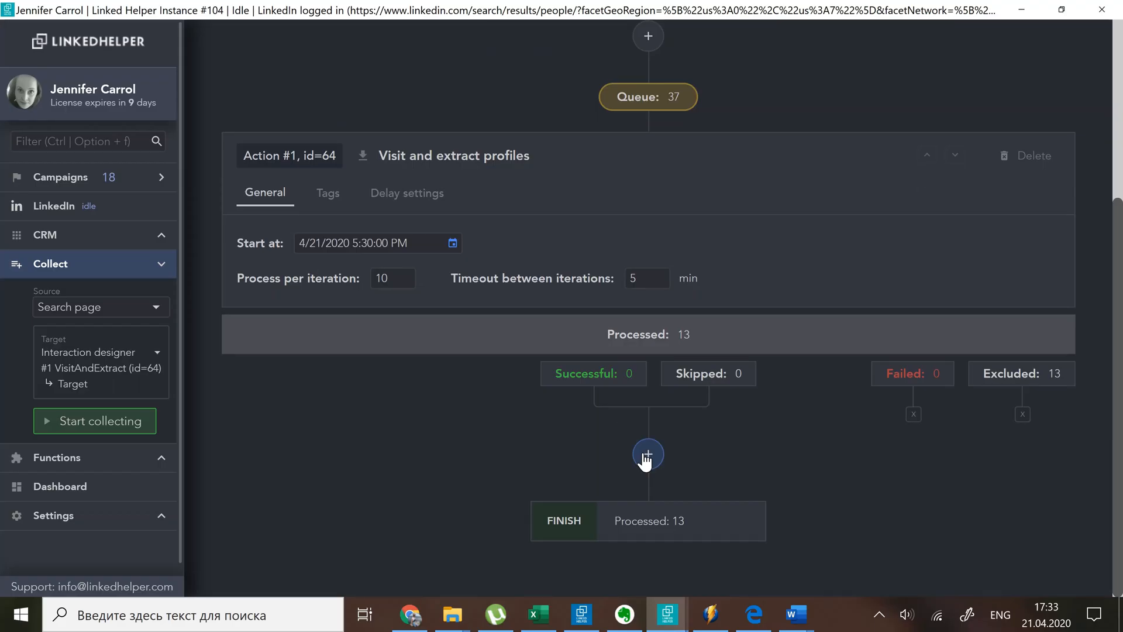
click(647, 454)
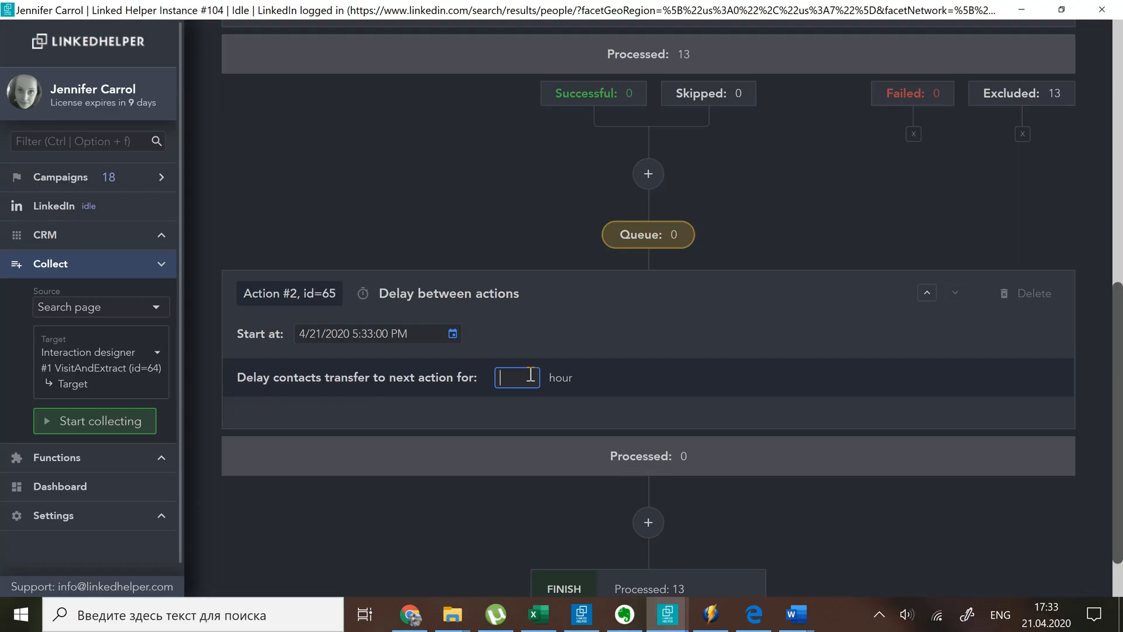
text(3)
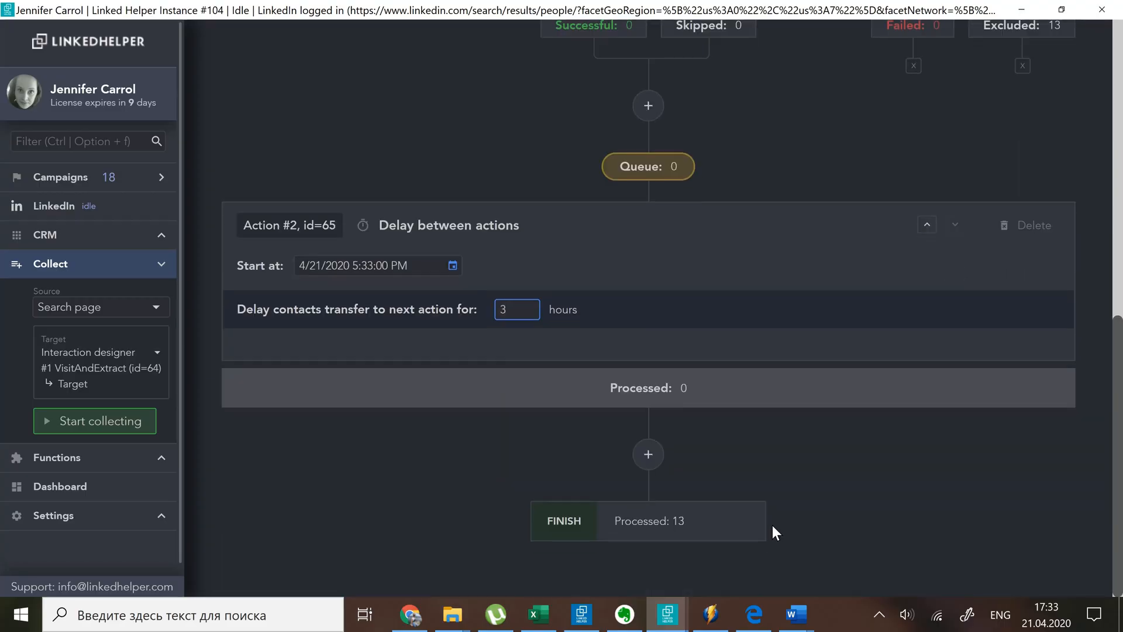
click(647, 454)
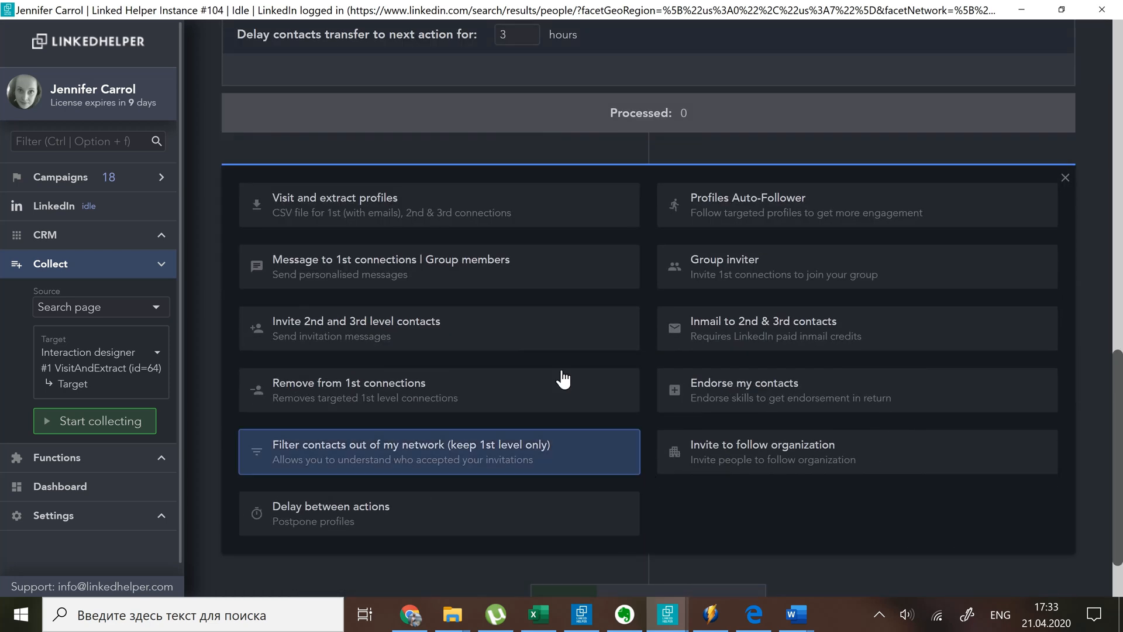
click(356, 321)
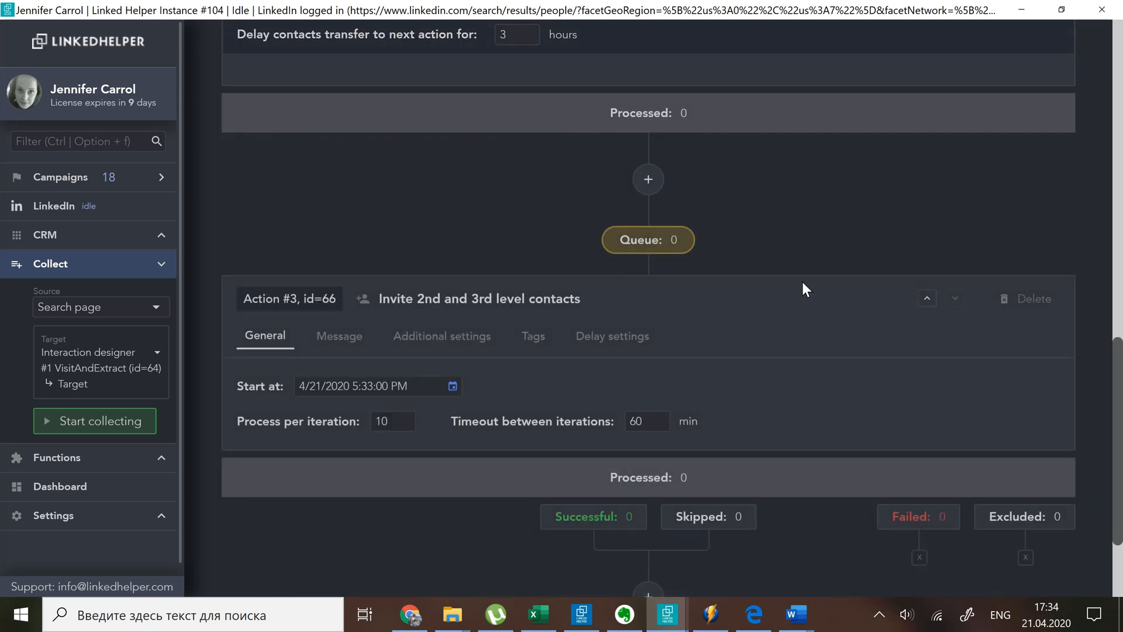
scroll(down, 3)
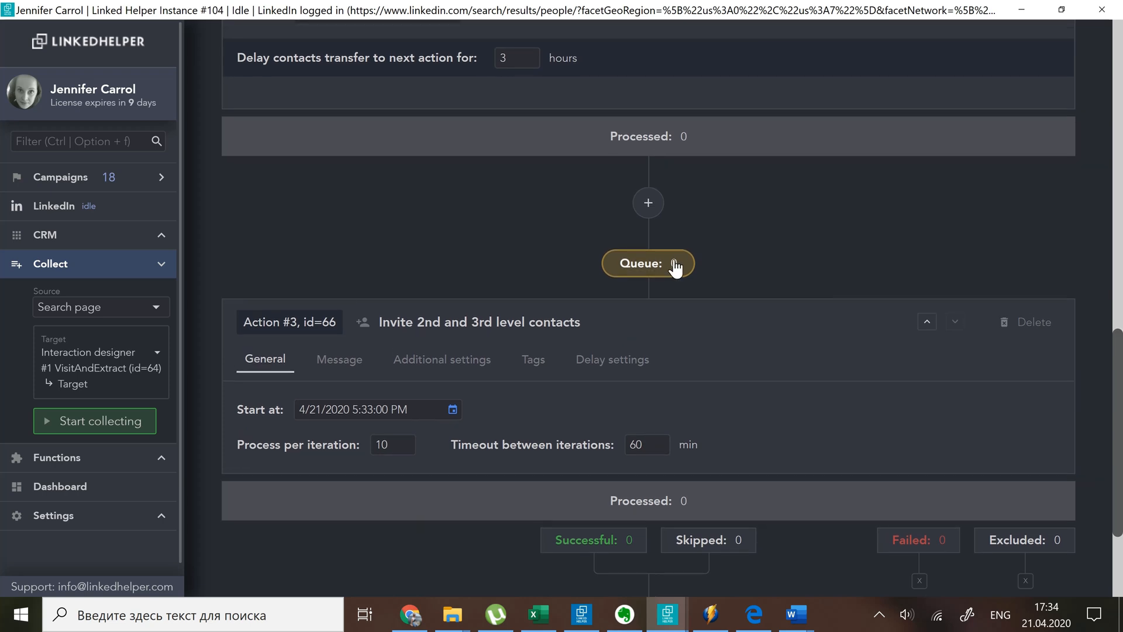
Step: Import pasted LinkedIn profile URLs into the invite action's queue, yielding 5 queued and 10 excluded
click(647, 263)
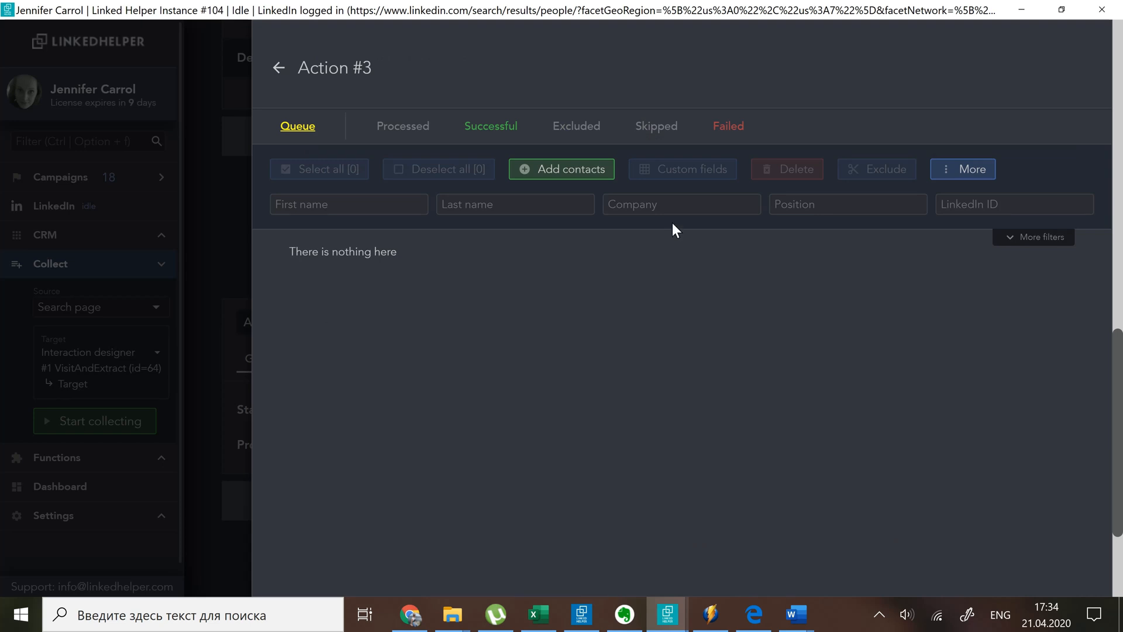
click(562, 168)
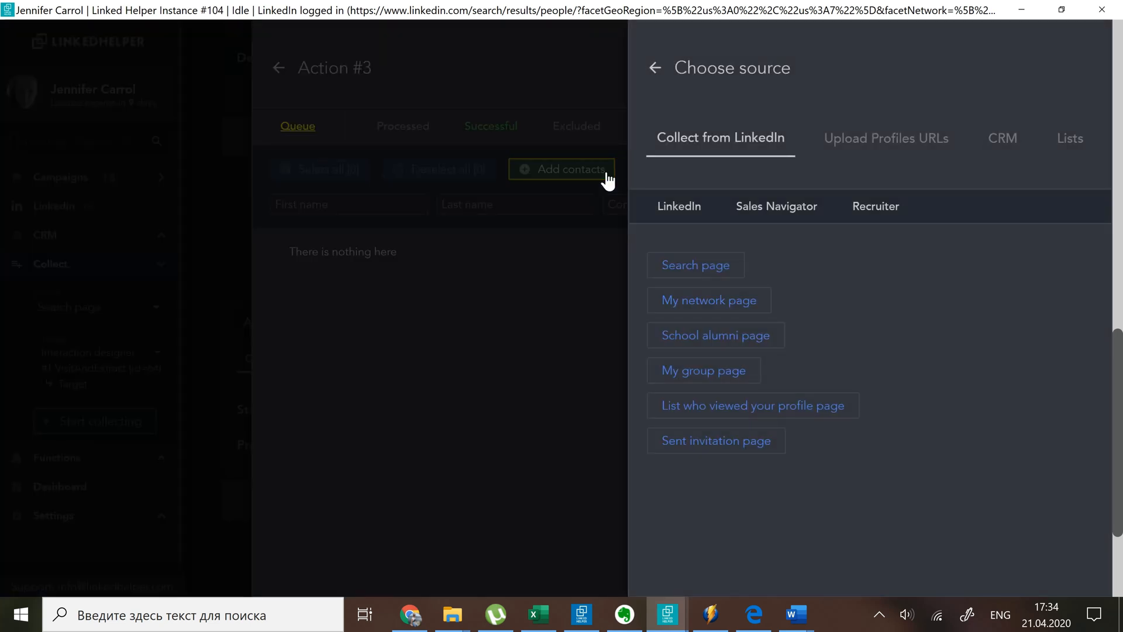
click(886, 138)
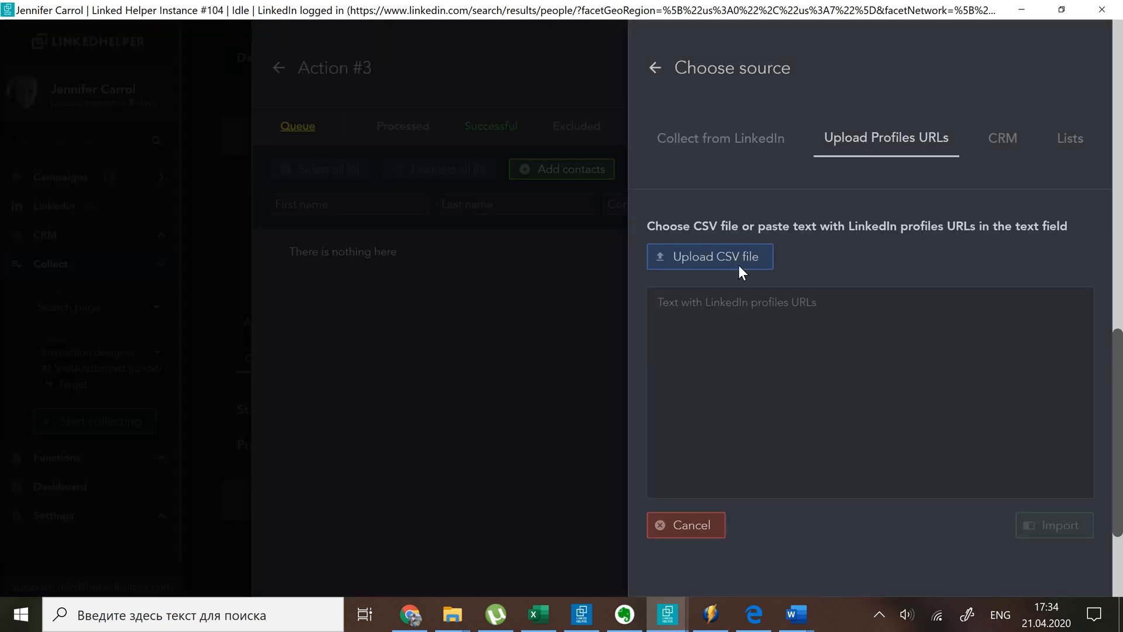
click(537, 614)
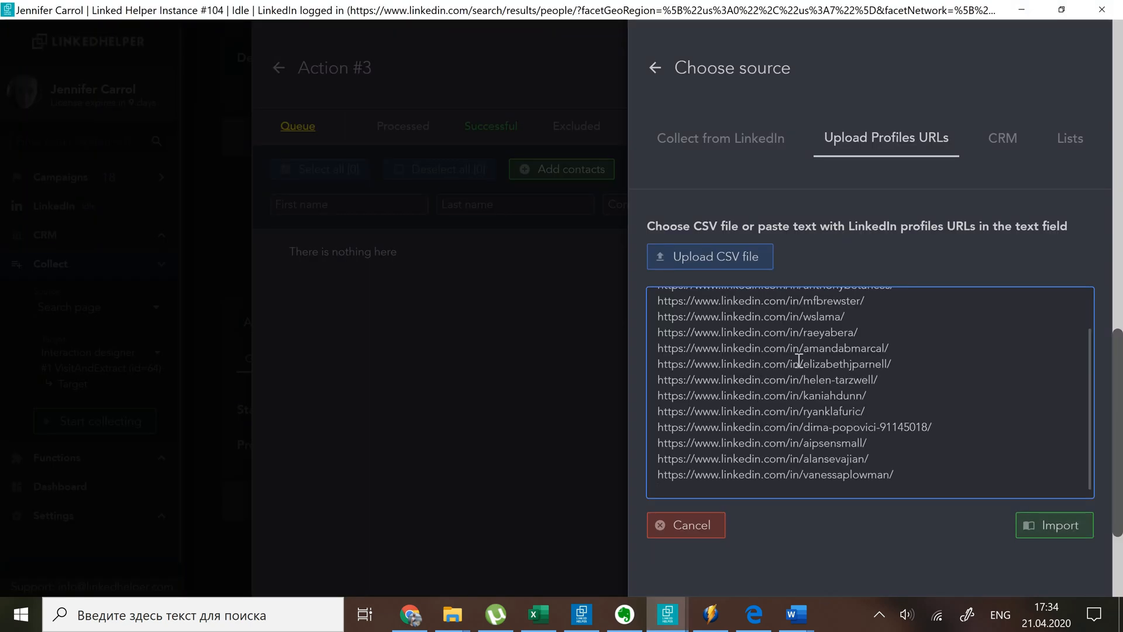
click(1055, 525)
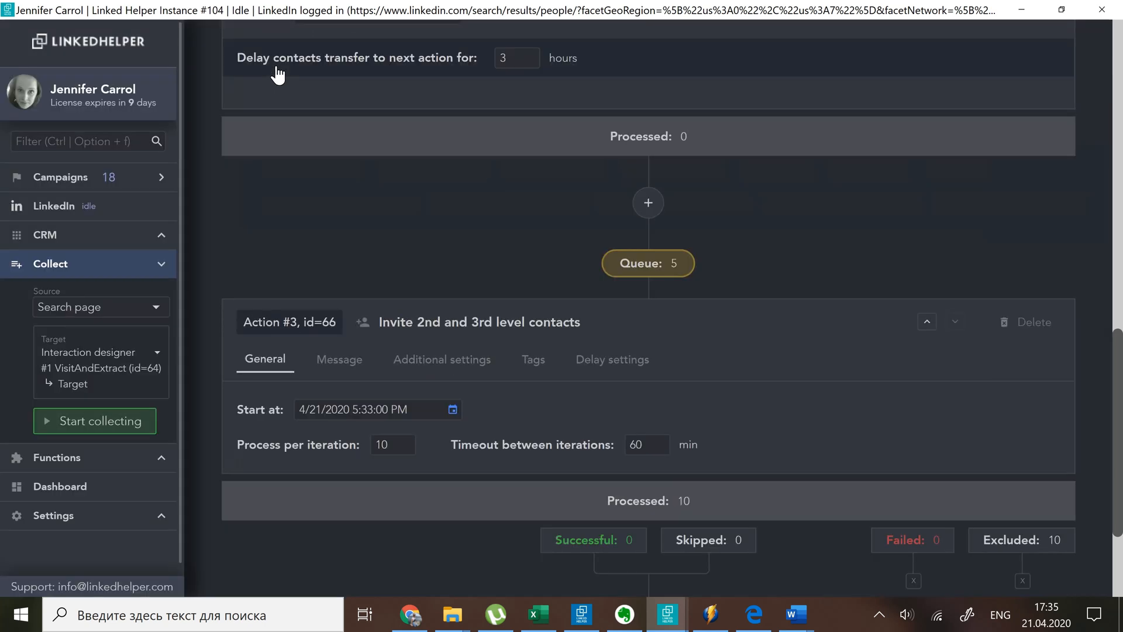
mouse_move(790, 266)
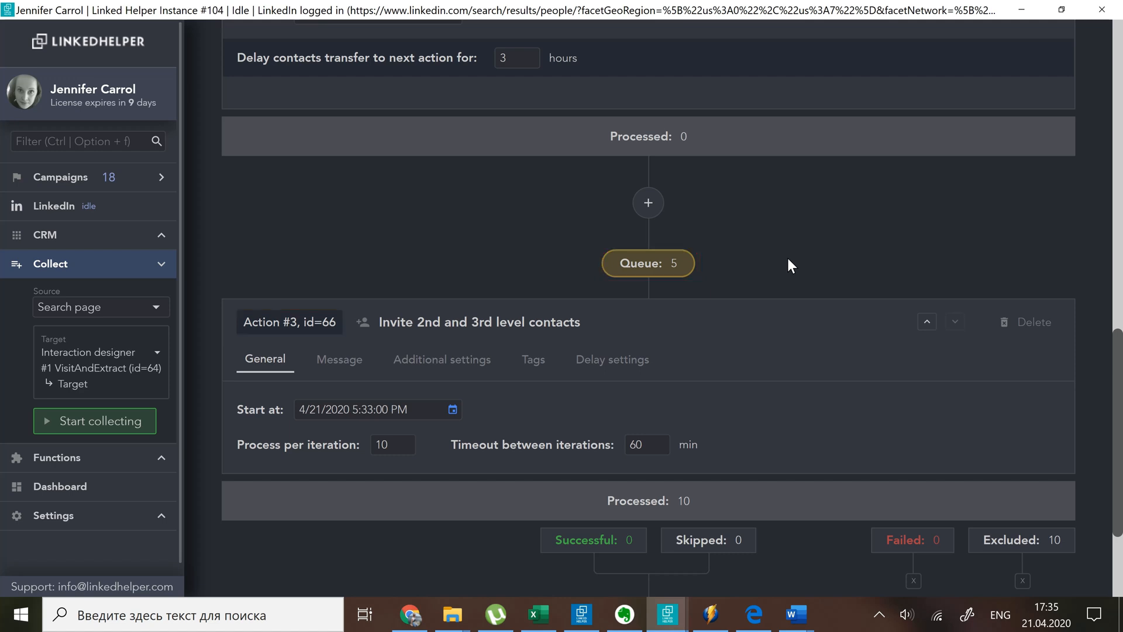
Step: Select all five queued contacts in Action #3, exclude them, and return to the workflow
click(647, 263)
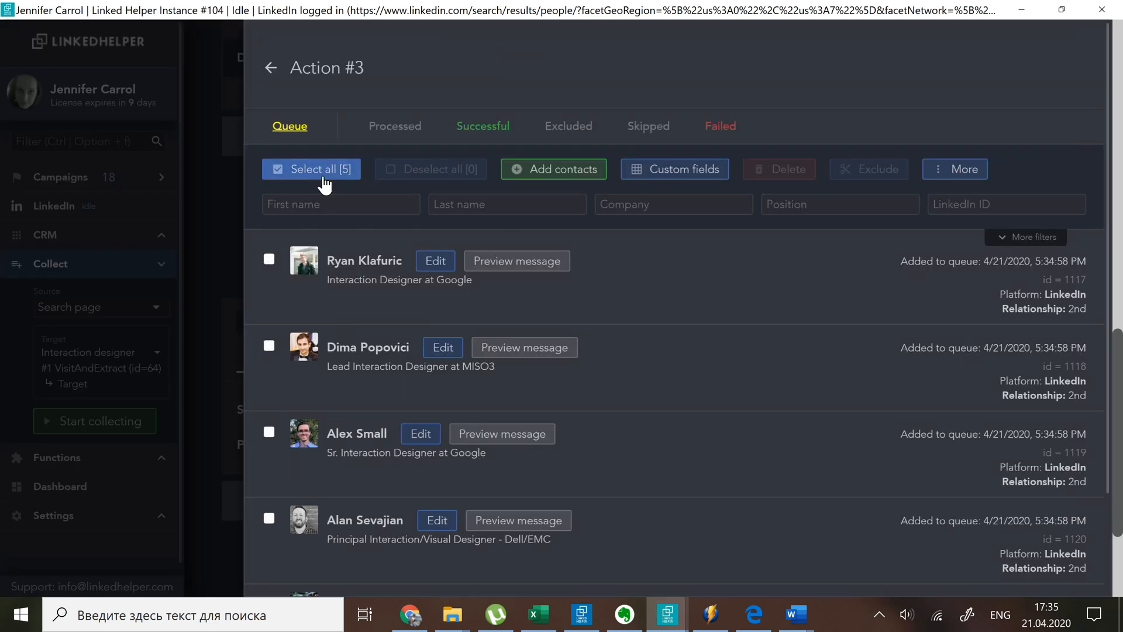
click(311, 168)
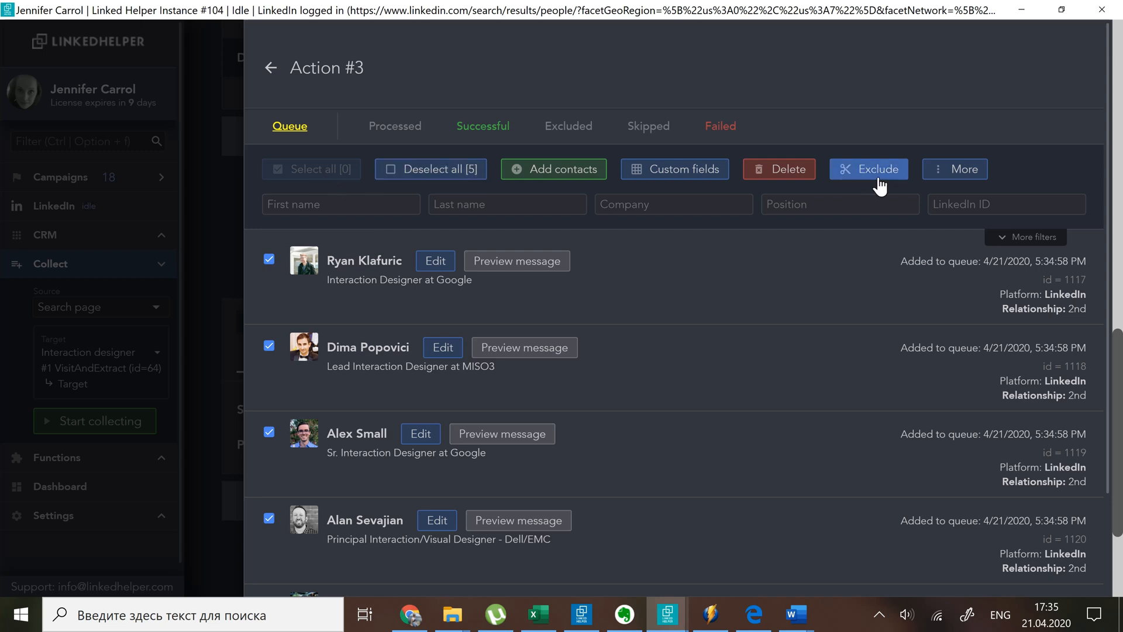
click(867, 168)
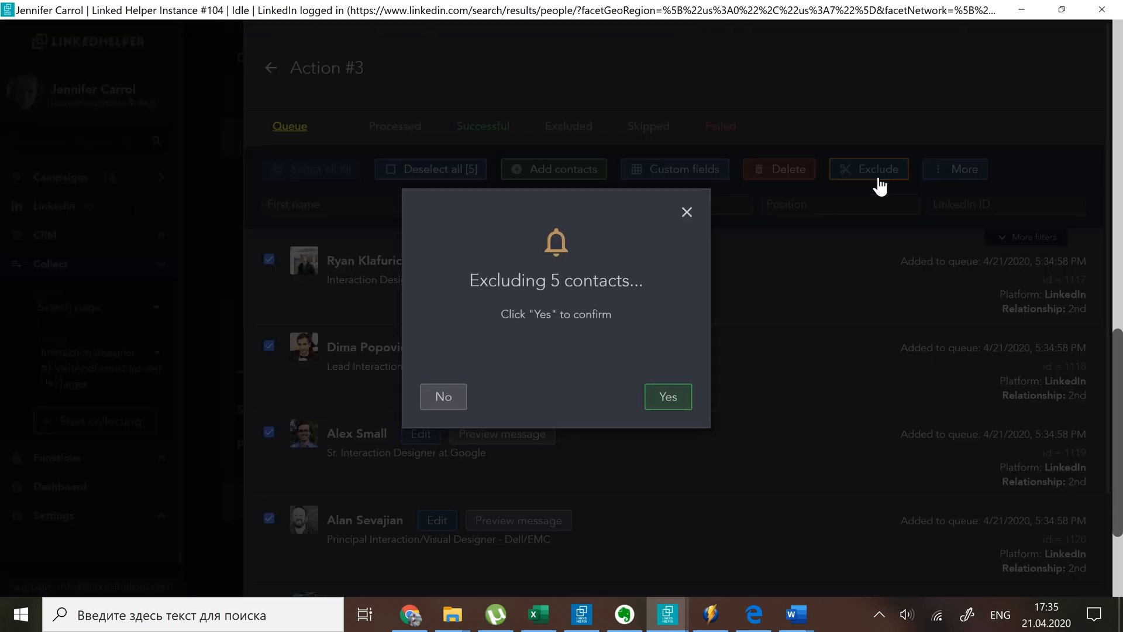
mouse_move(670, 377)
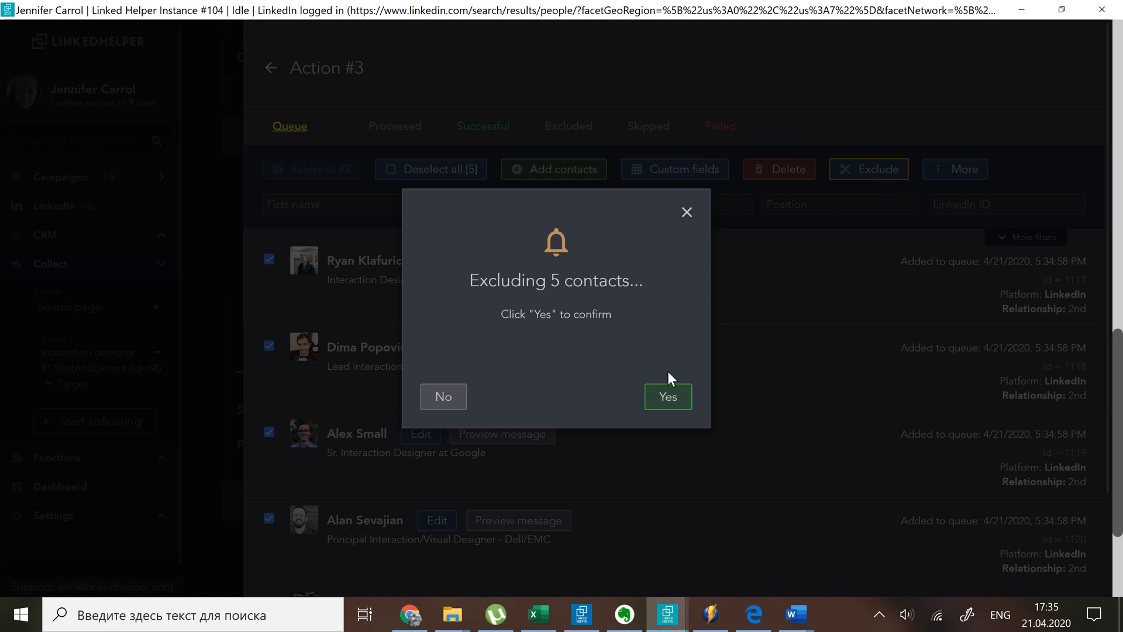
click(667, 397)
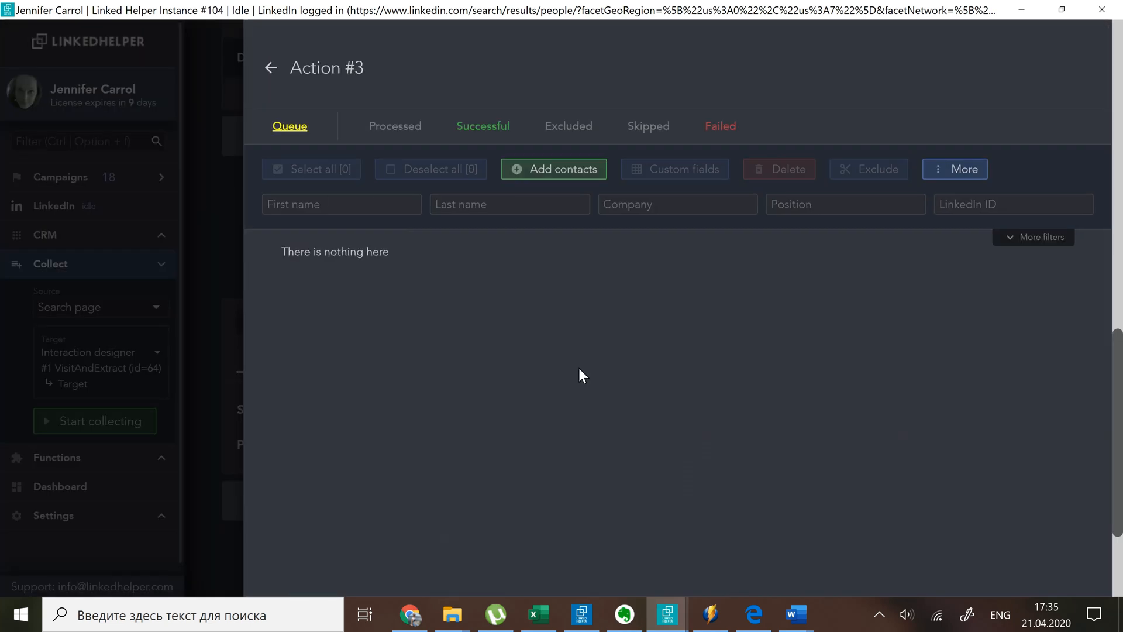
click(270, 68)
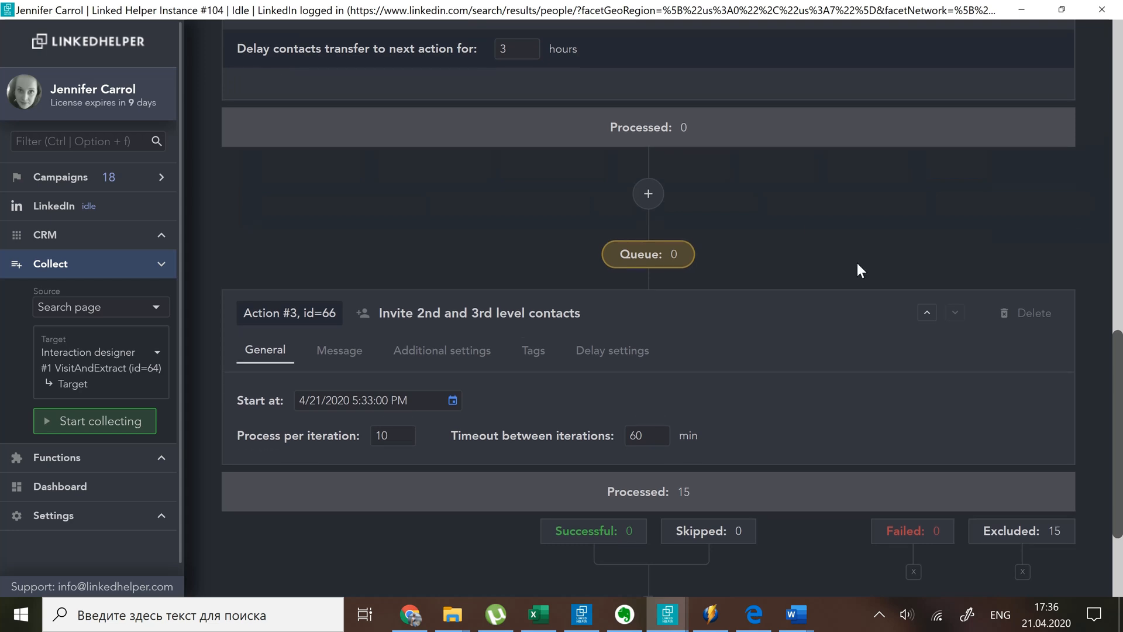
scroll(down, 3)
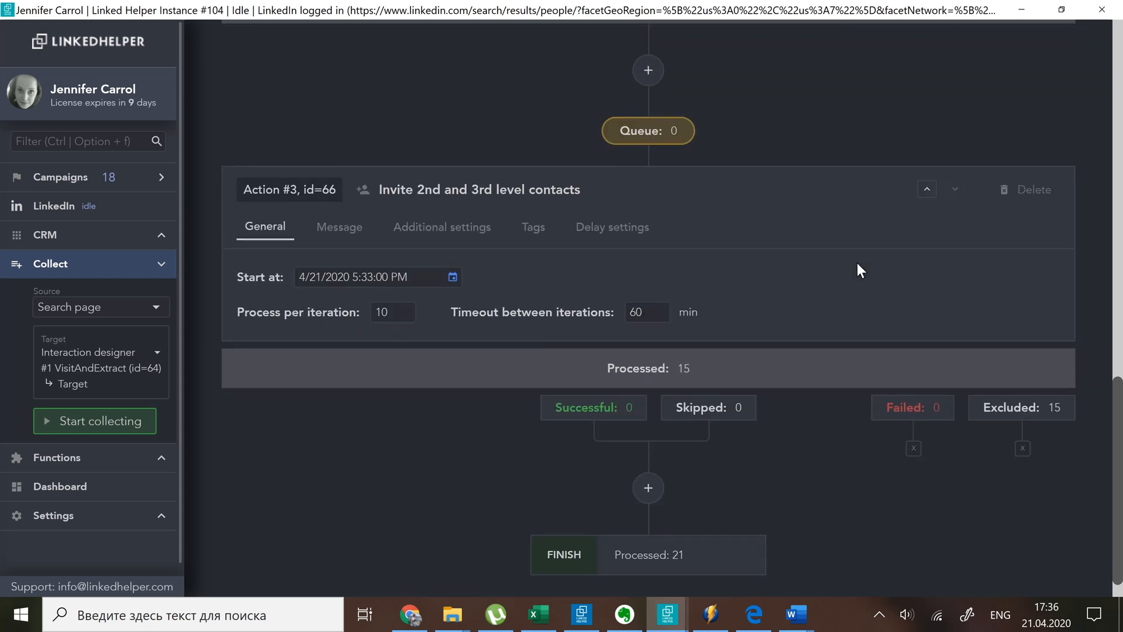
scroll(down, 3)
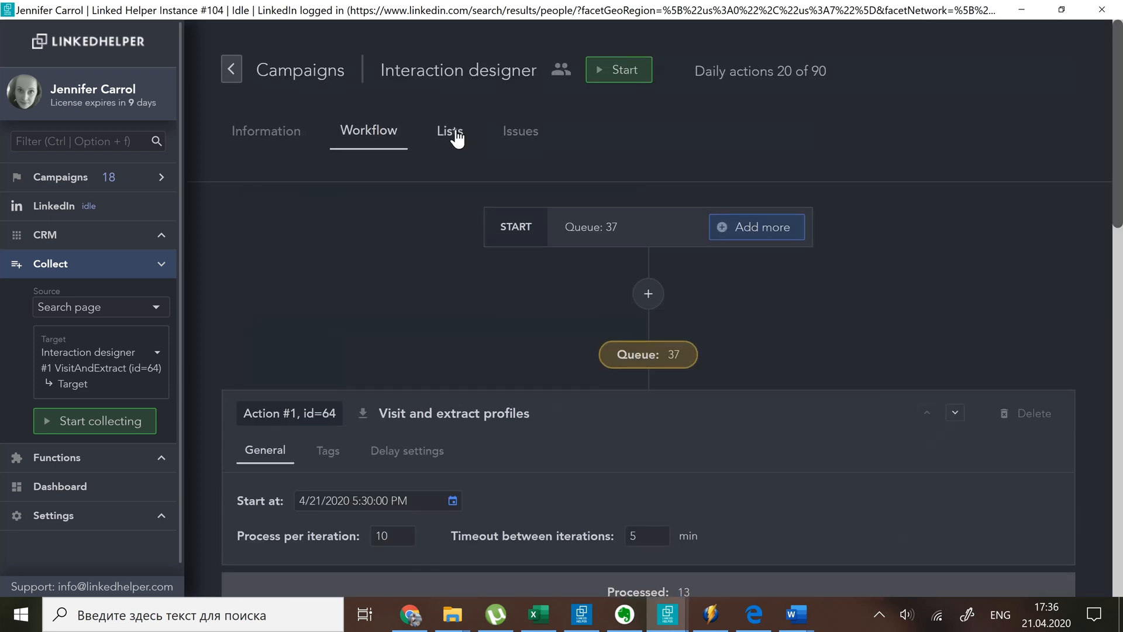
click(449, 131)
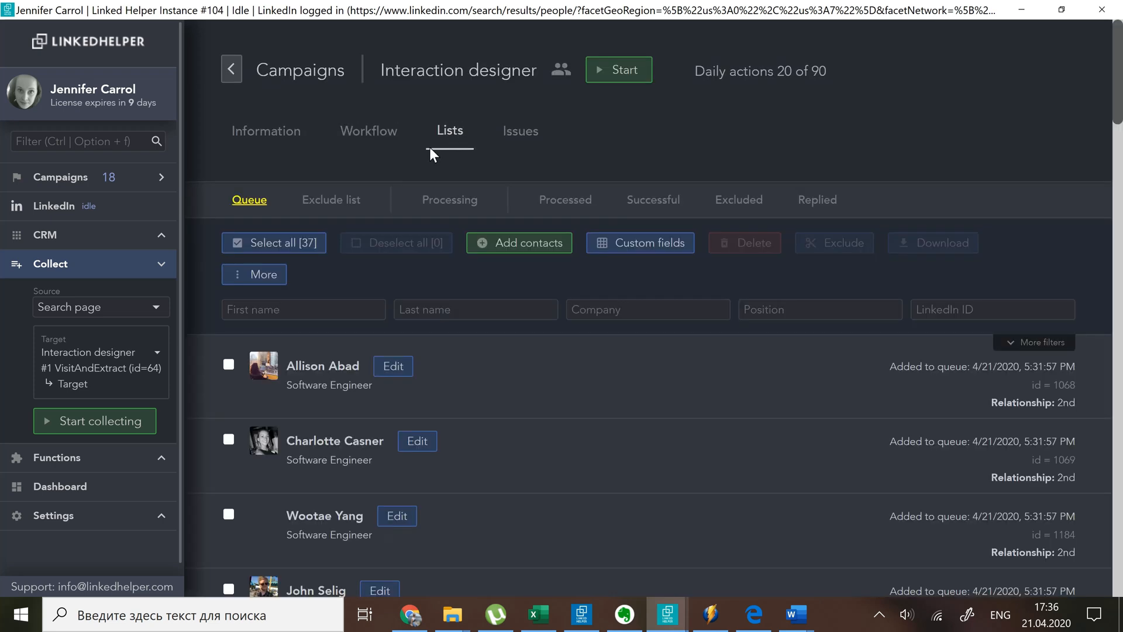
click(331, 199)
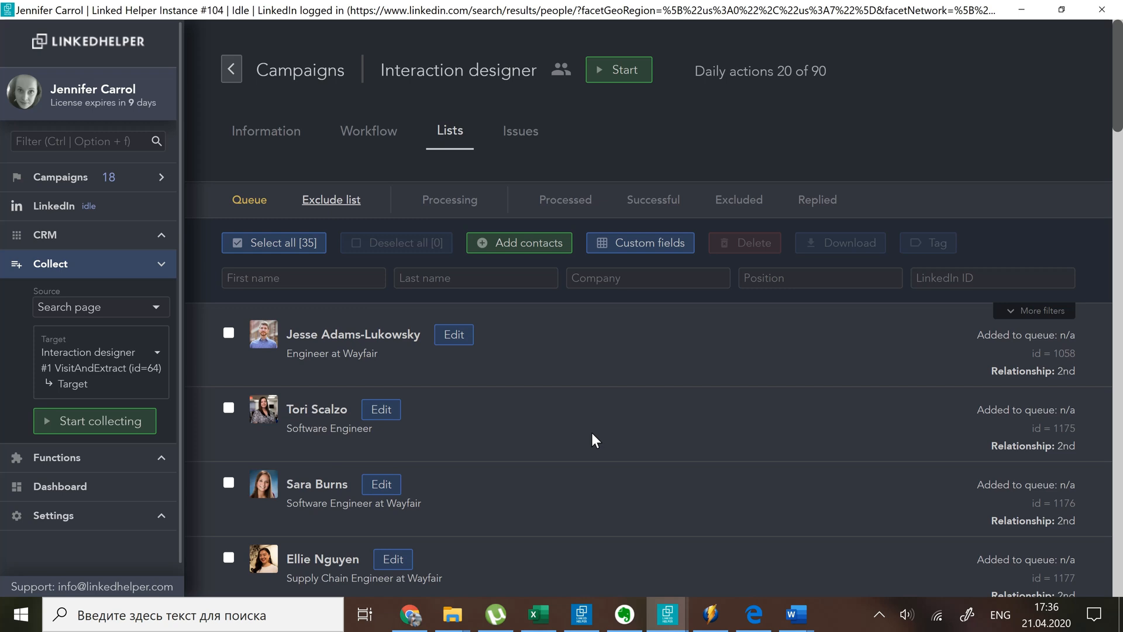
mouse_move(383, 134)
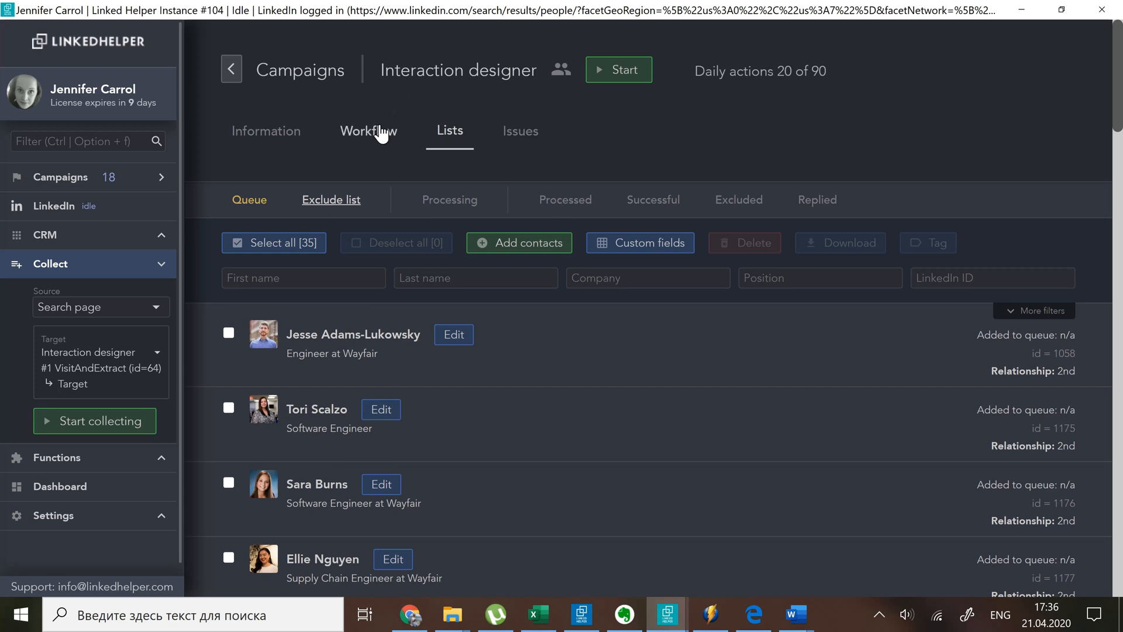
click(368, 130)
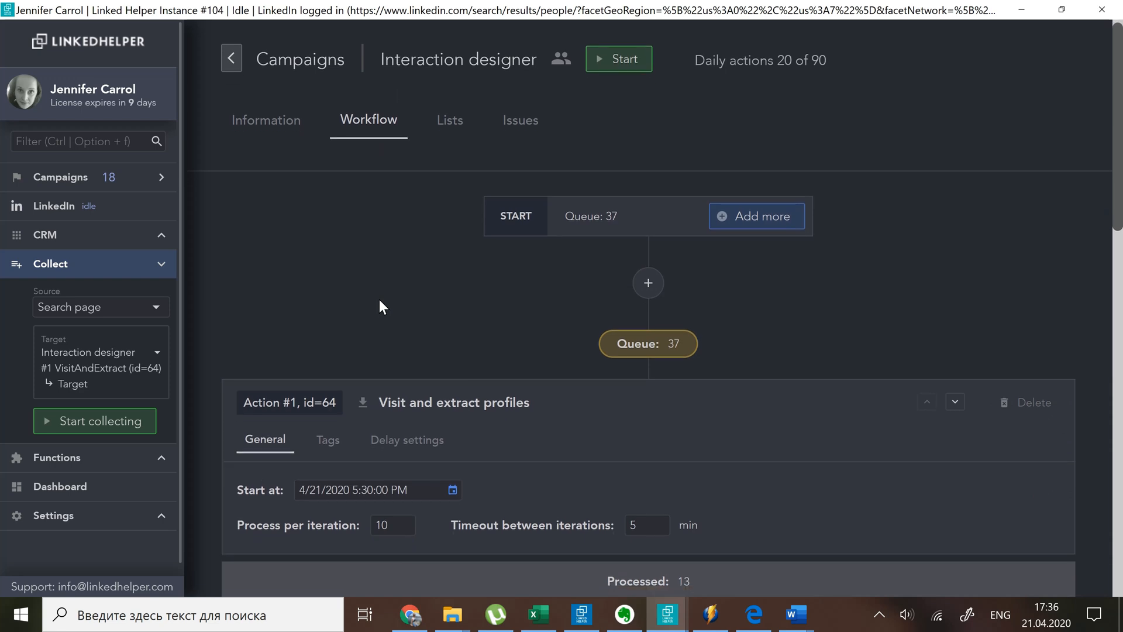
scroll(down, 3)
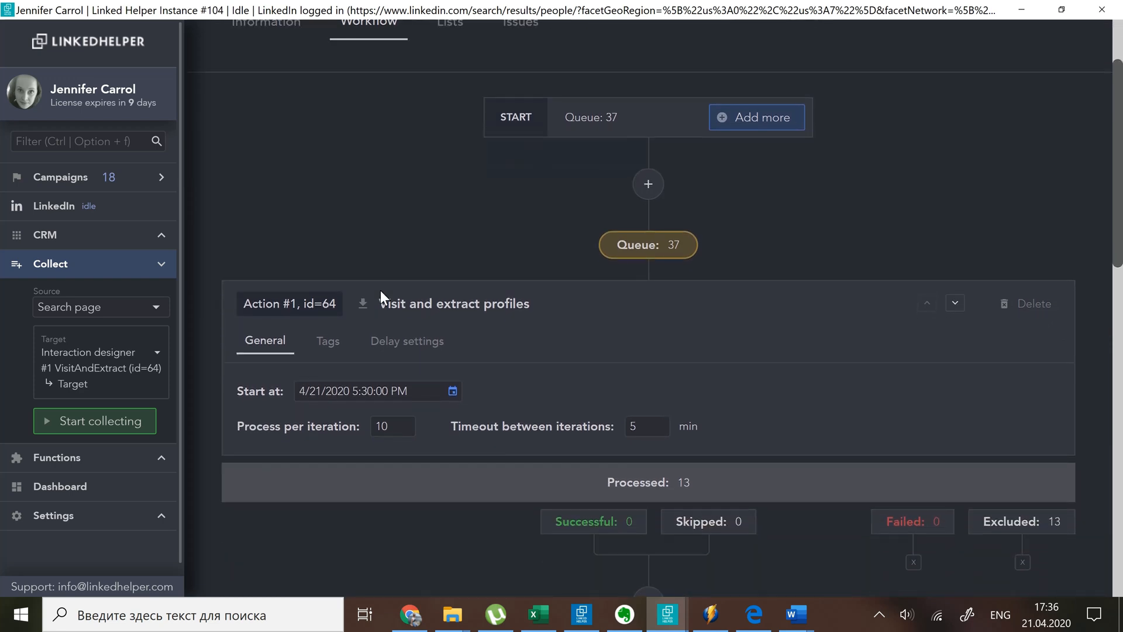
scroll(down, 3)
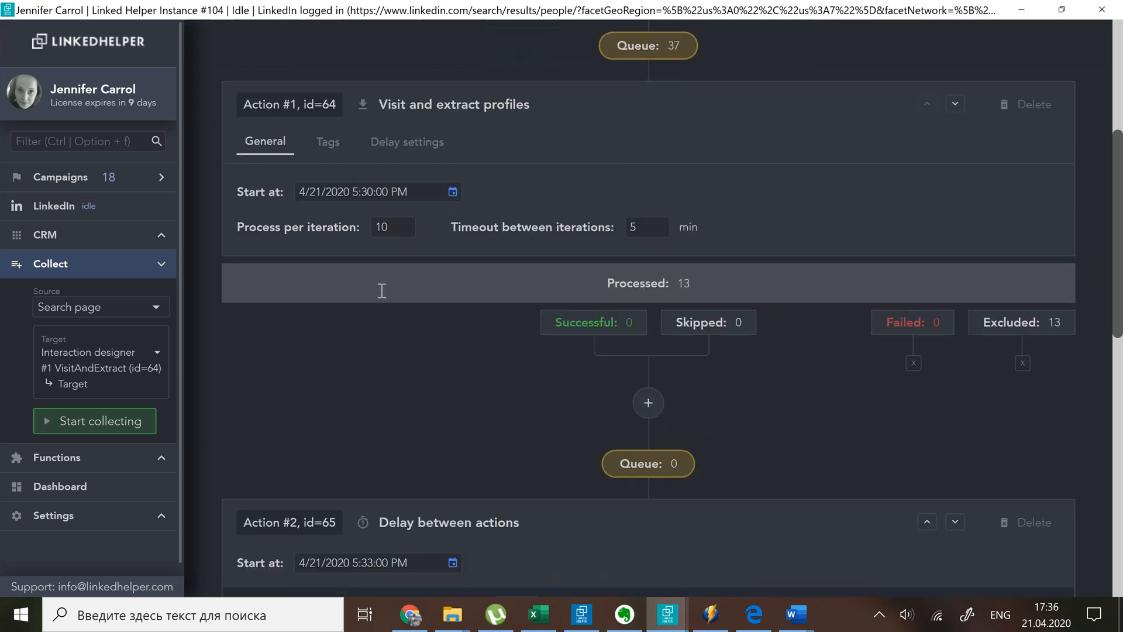